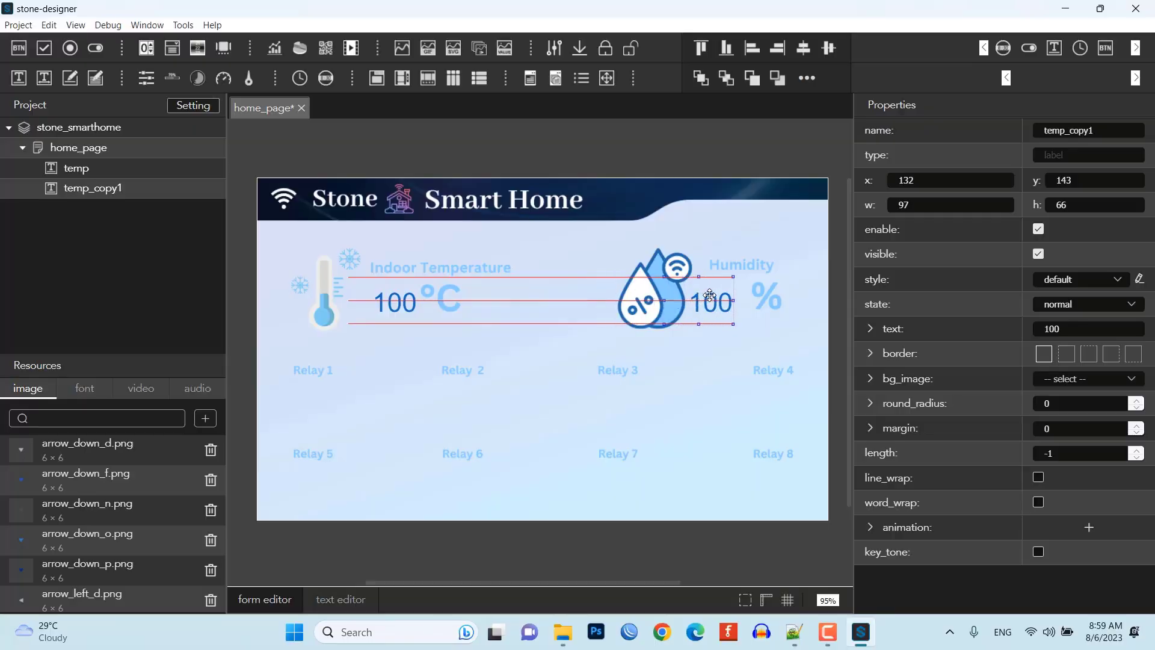
Position the copied temperature label beside the Humidity icon and name it humi
left_click_drag(707, 295, 716, 292)
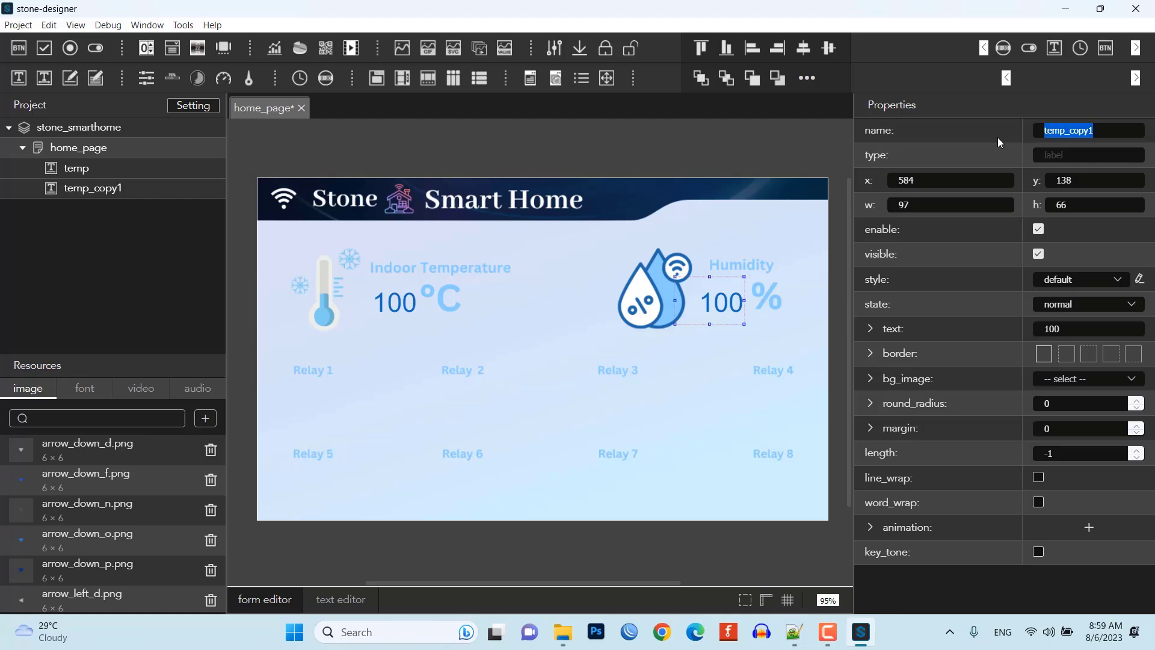
type("humi")
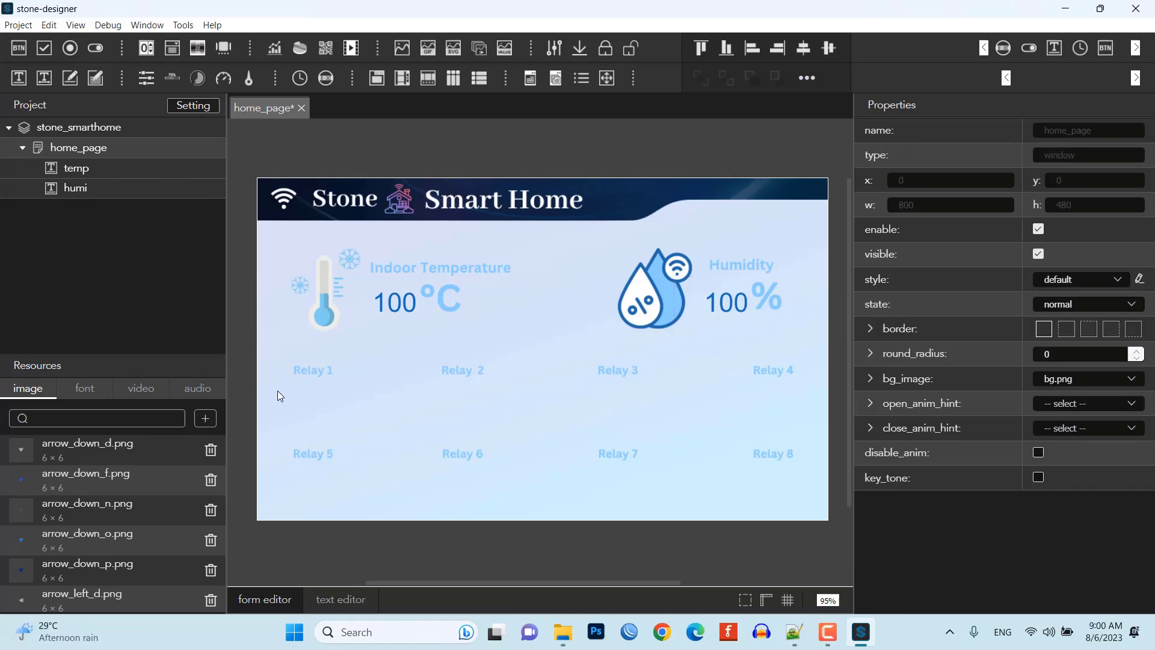
left_click_drag(278, 389, 354, 424)
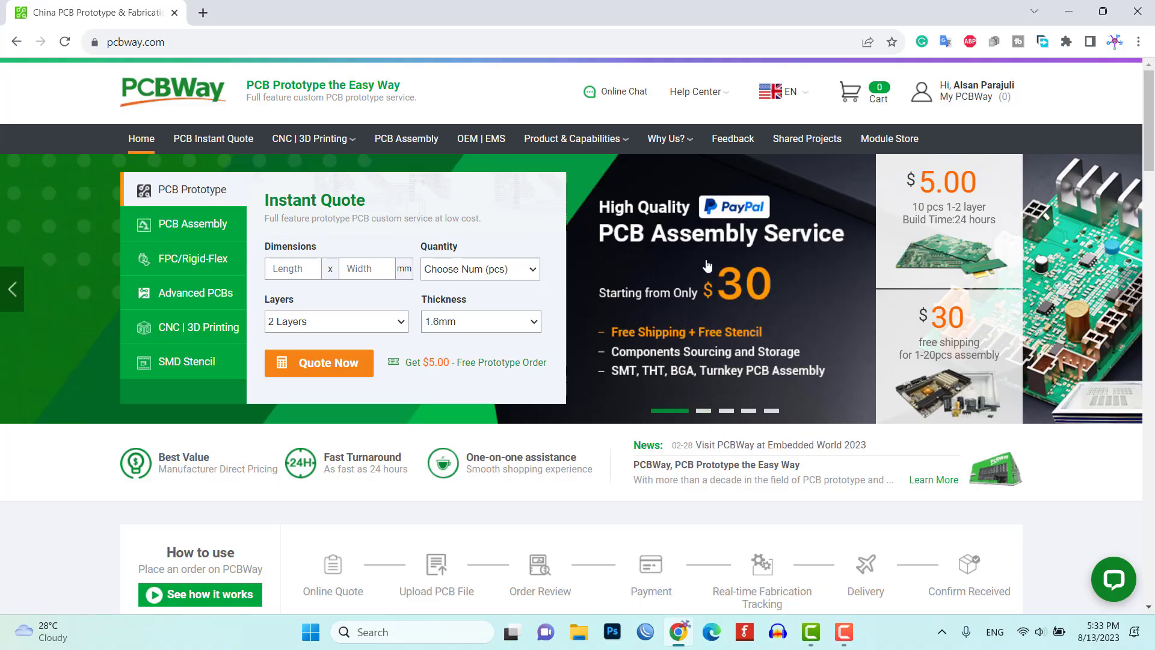
Go from the PCBWay home page to PCB Instant Quote and the Quick-order PCB form
scroll("down", 3)
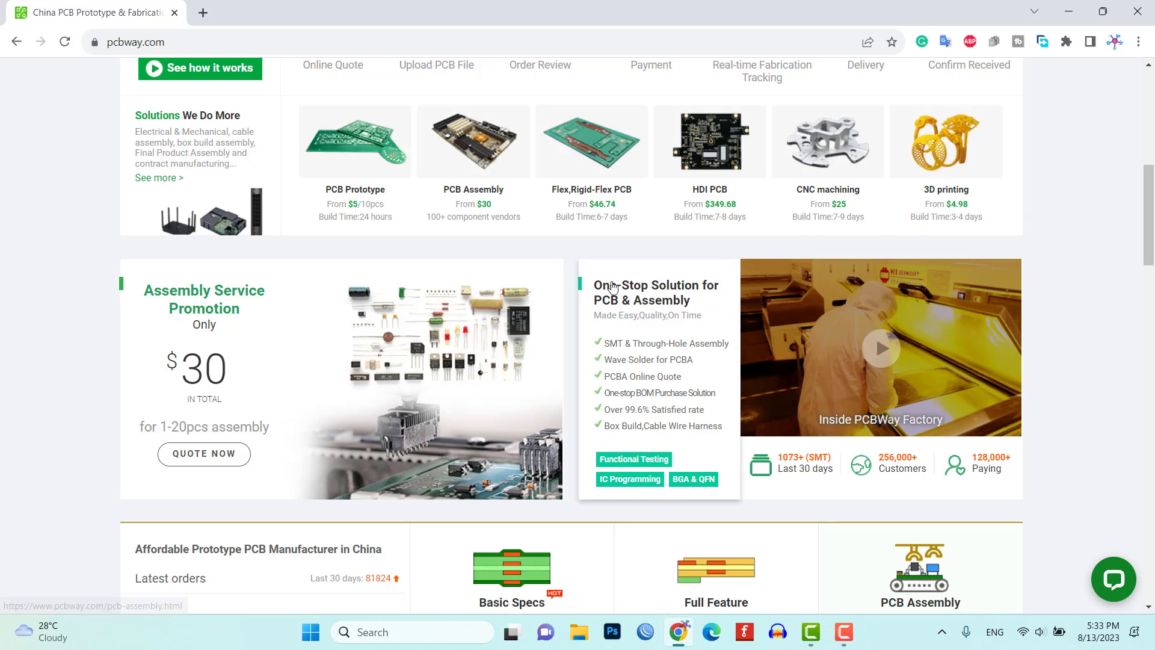
scroll("up", 3)
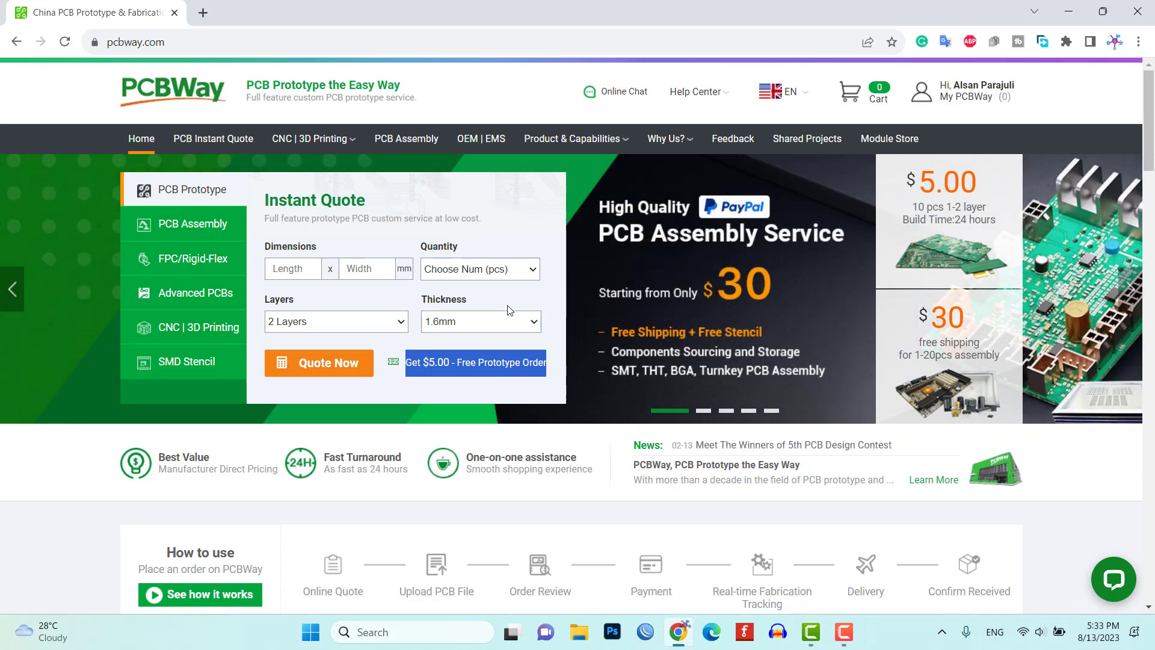
mouse_move(473, 281)
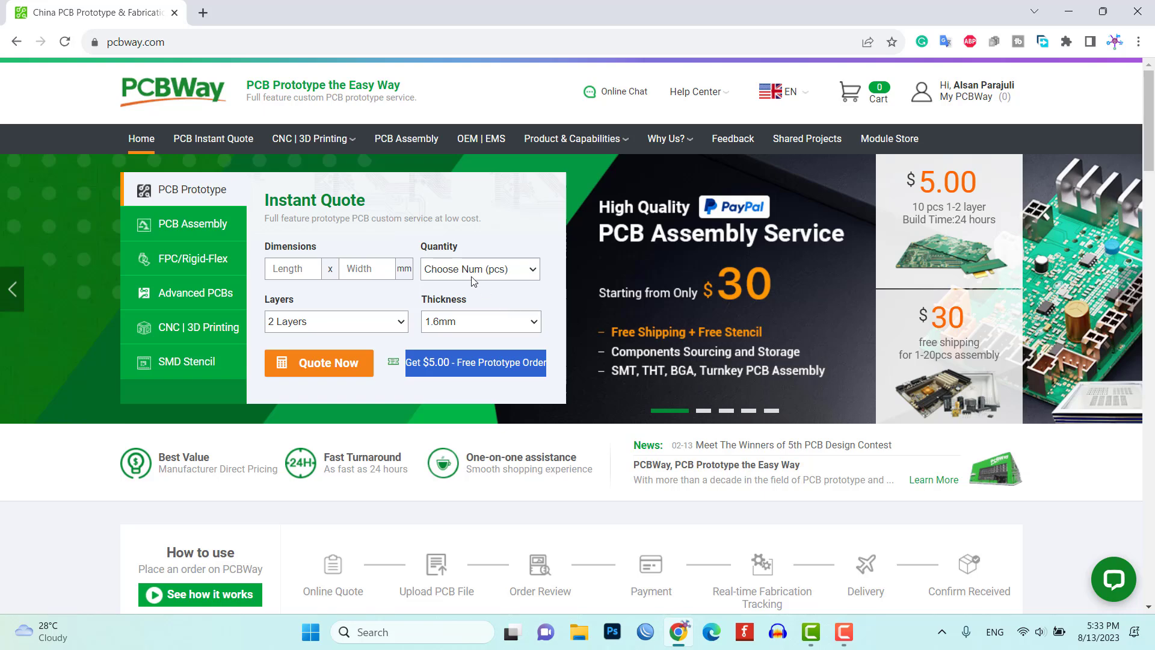
left_click(213, 138)
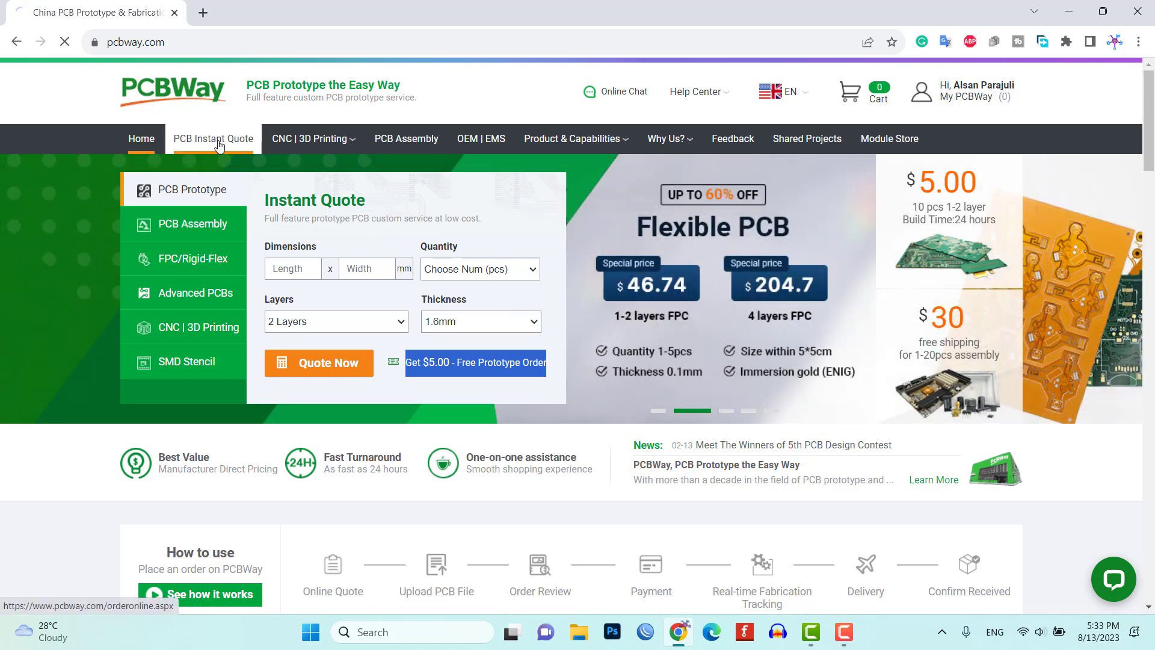
left_click(215, 139)
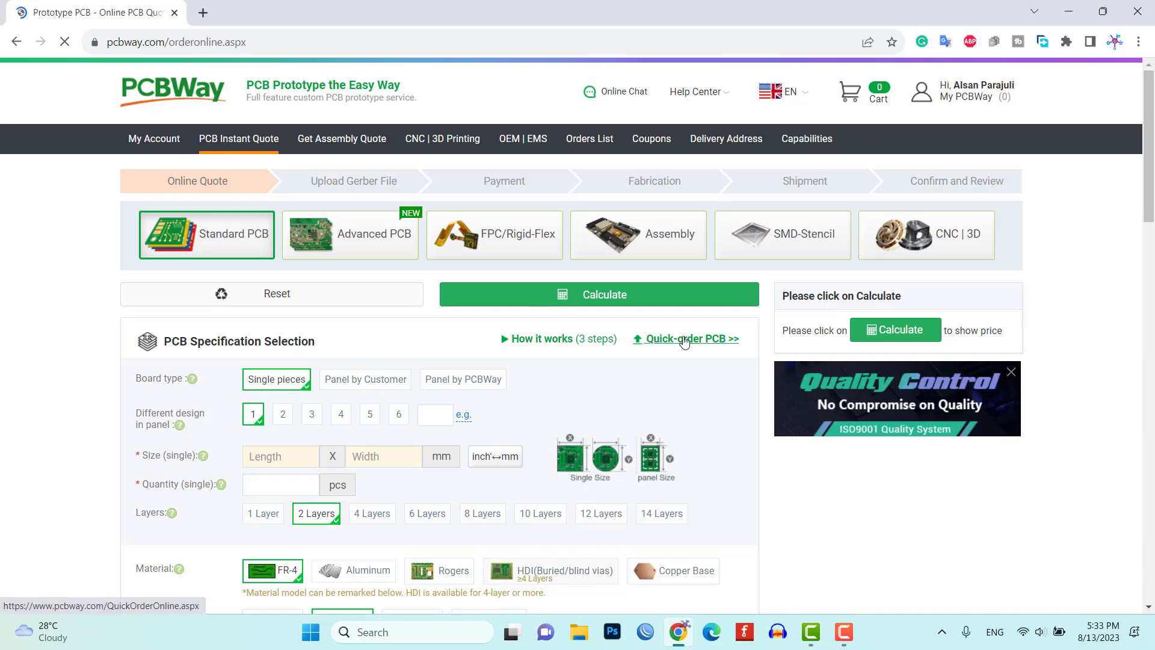
left_click(693, 339)
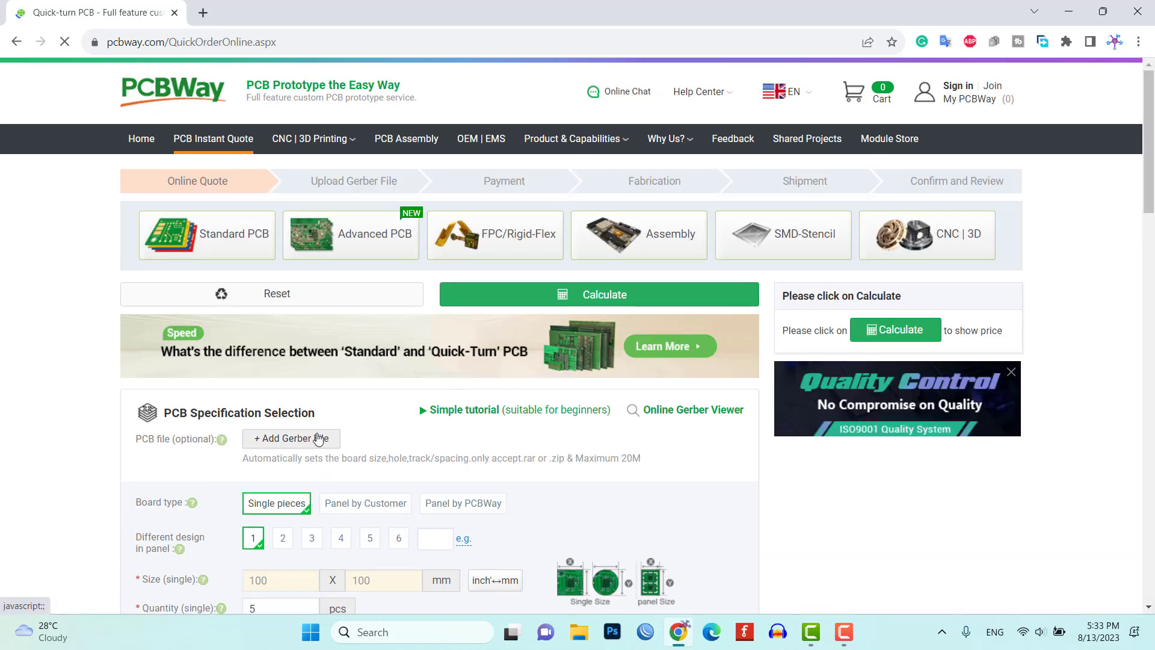
Upload the Gerber zip and review the detected 2-layer 46.9 x 35.9 mm board specification and pricing
left_click(291, 438)
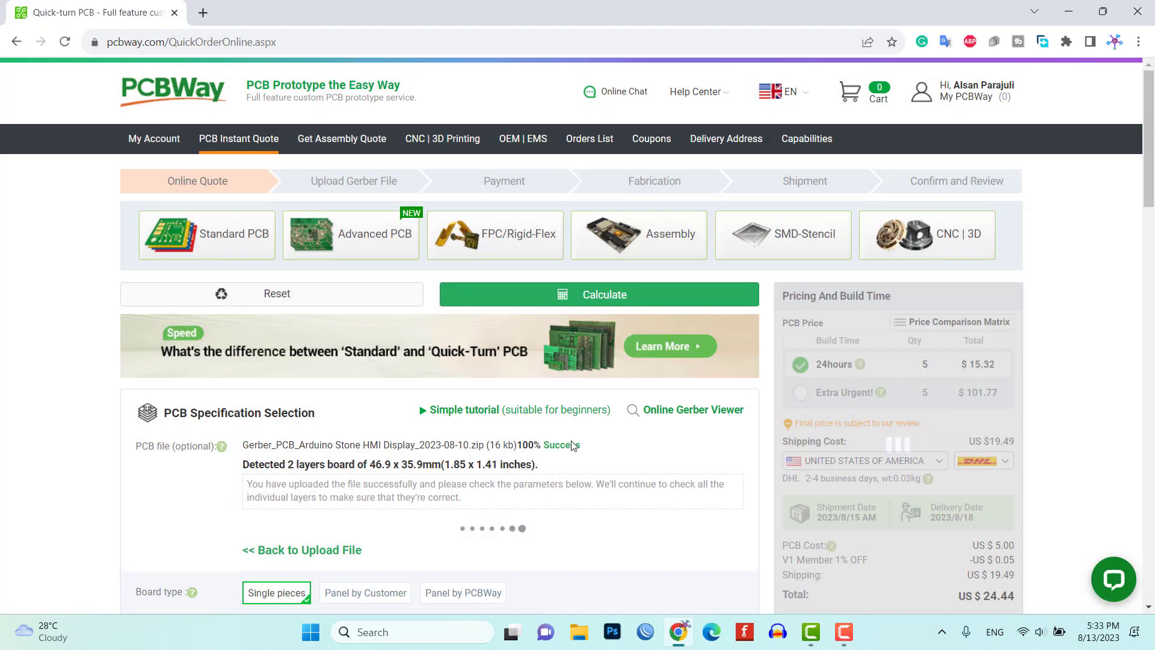
scroll("down", 3)
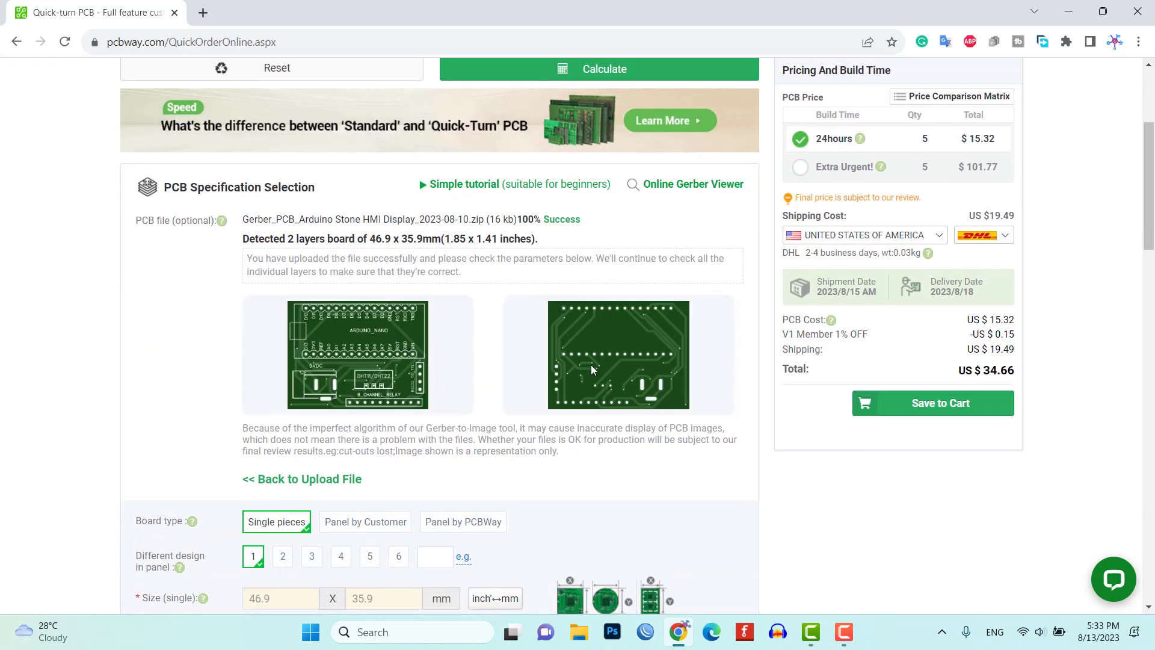
scroll("down", 3)
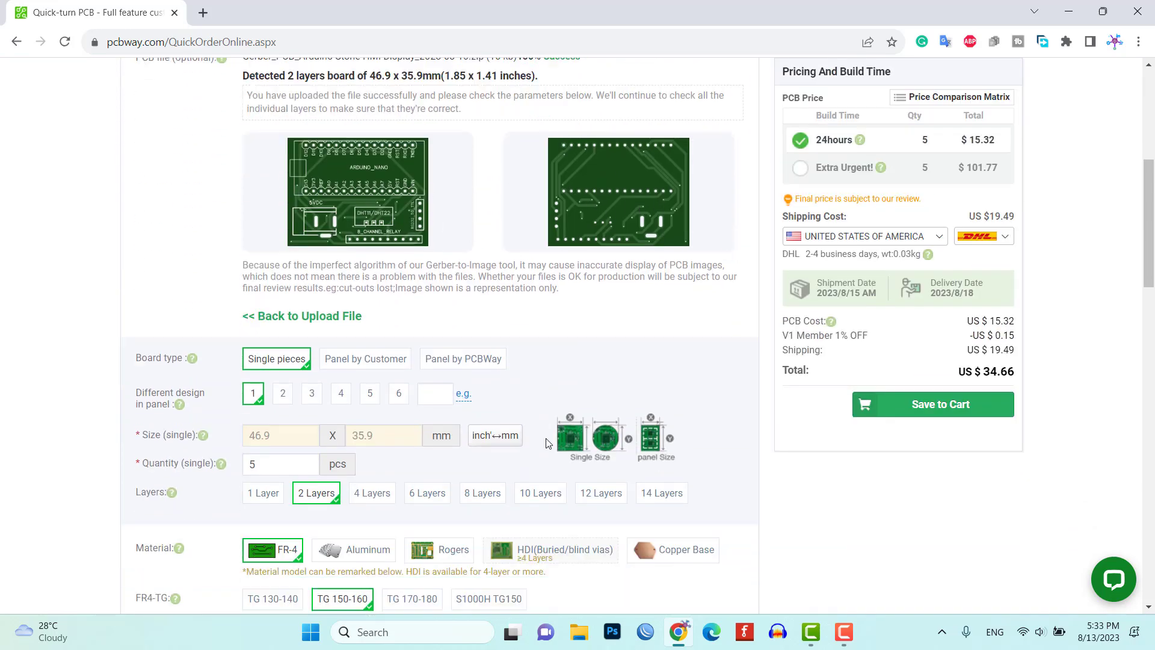
scroll("down", 3)
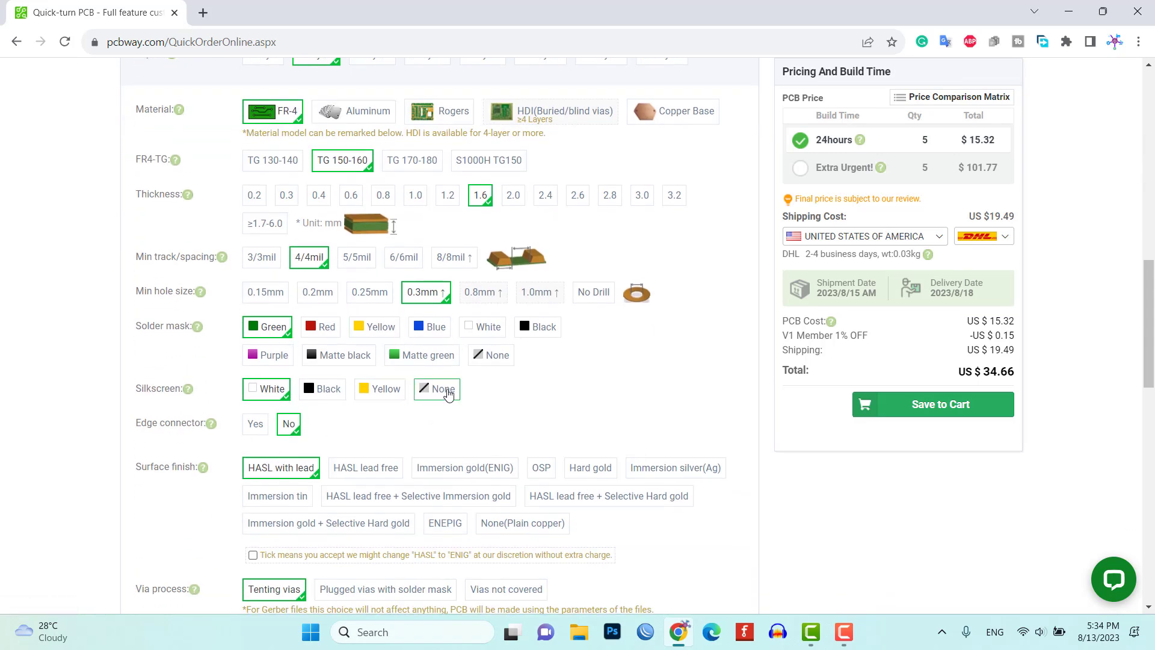
scroll("down", 3)
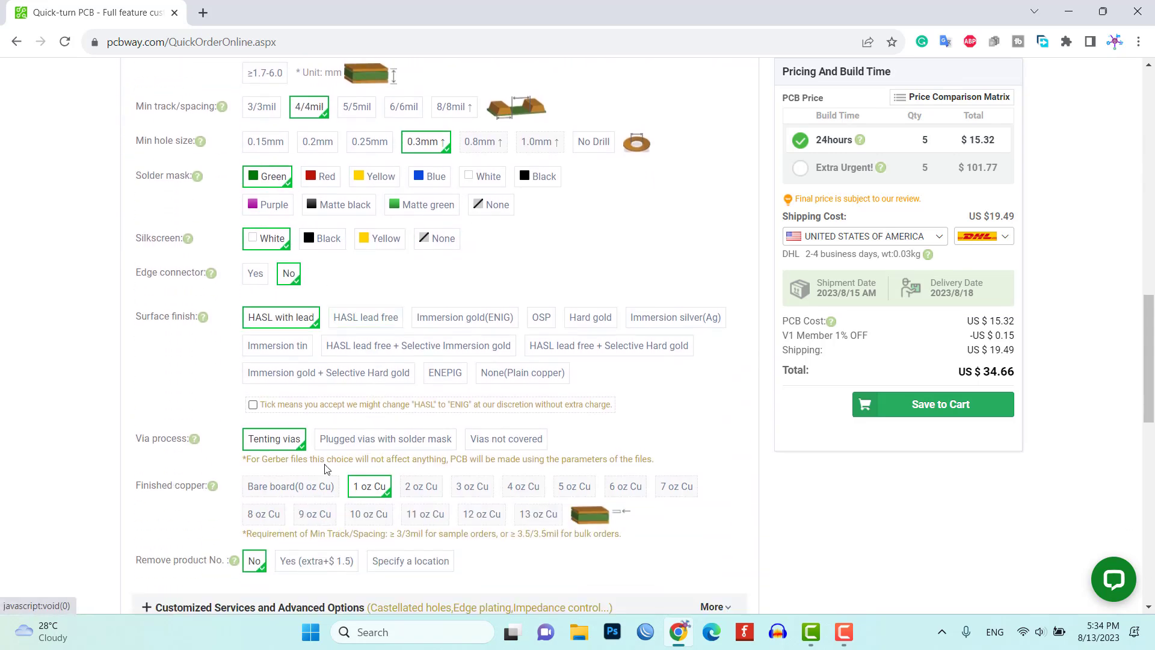
scroll("down", 3)
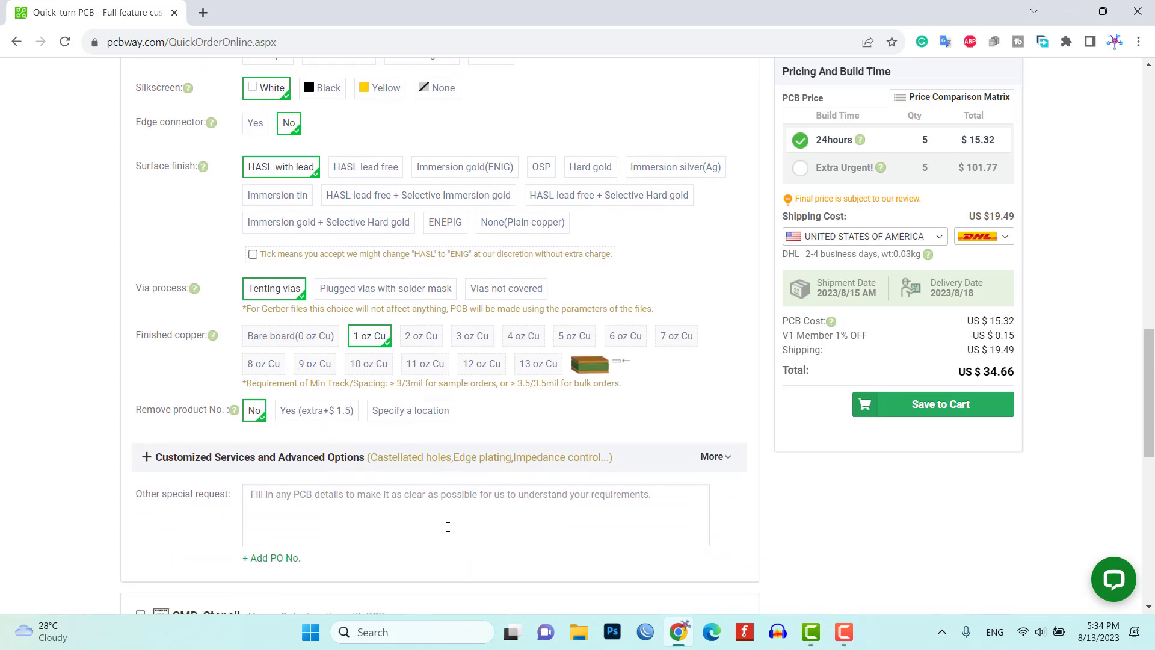
scroll("up", 3)
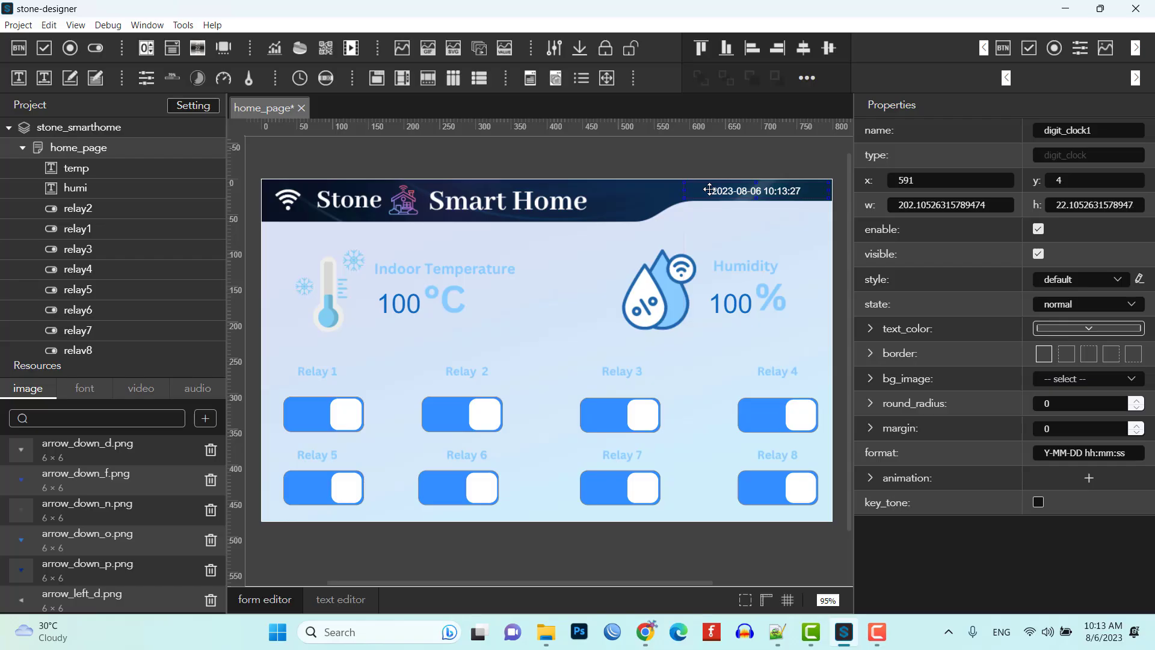
Deselect the clock and save the project via Project > Save
left_click(729, 227)
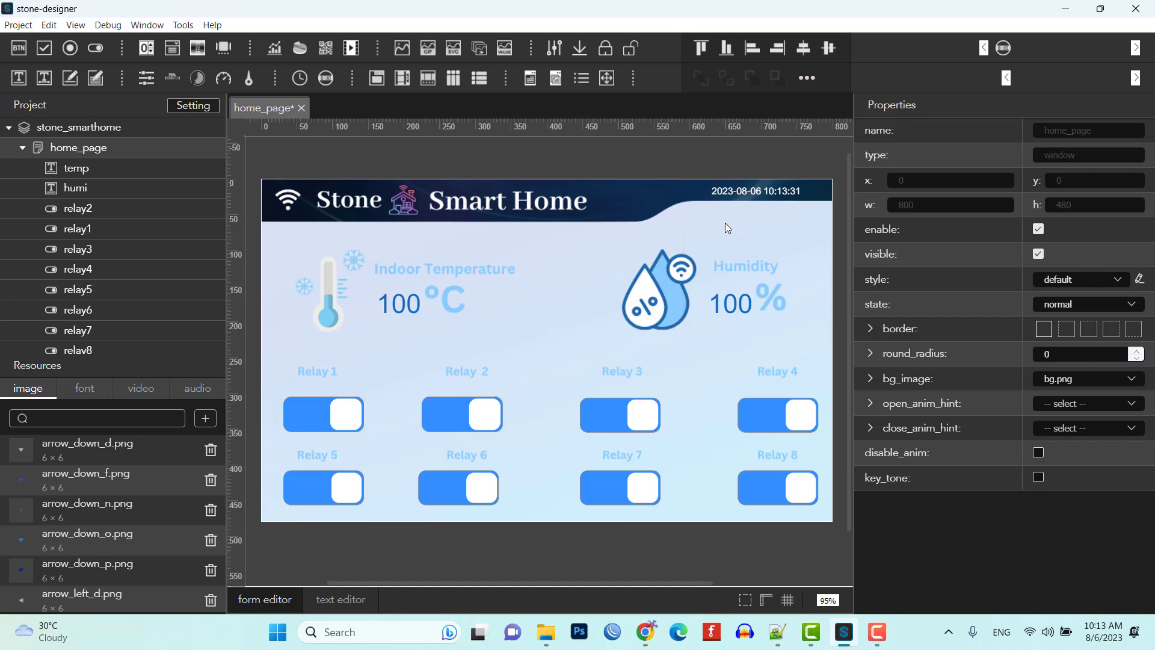
left_click(16, 24)
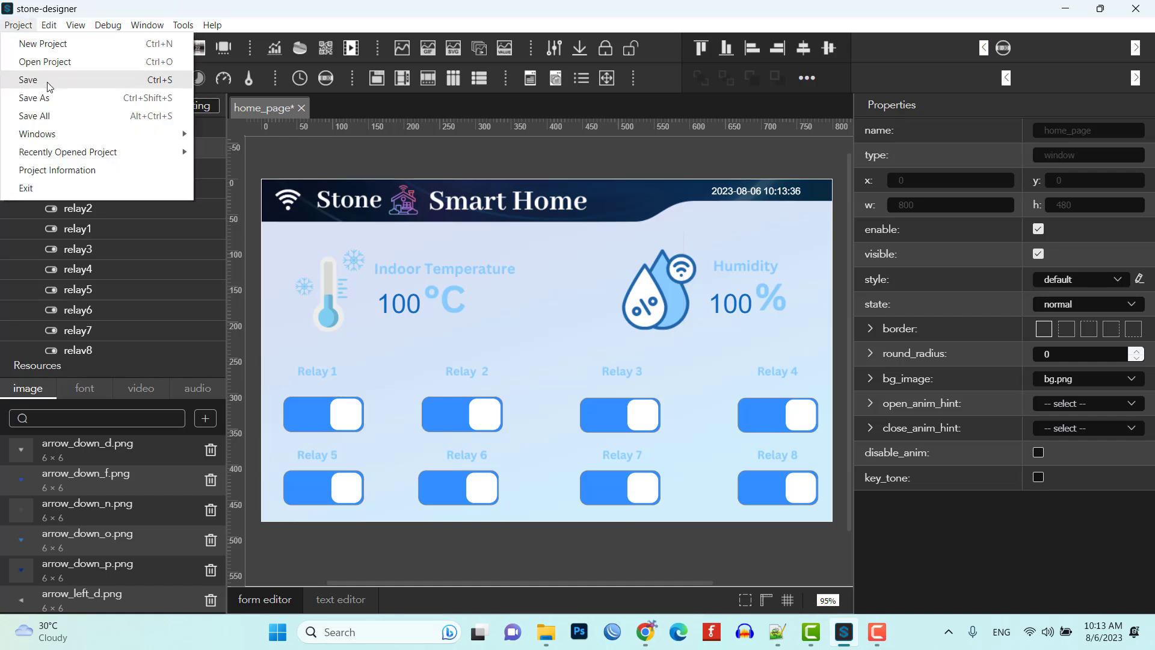
left_click(108, 24)
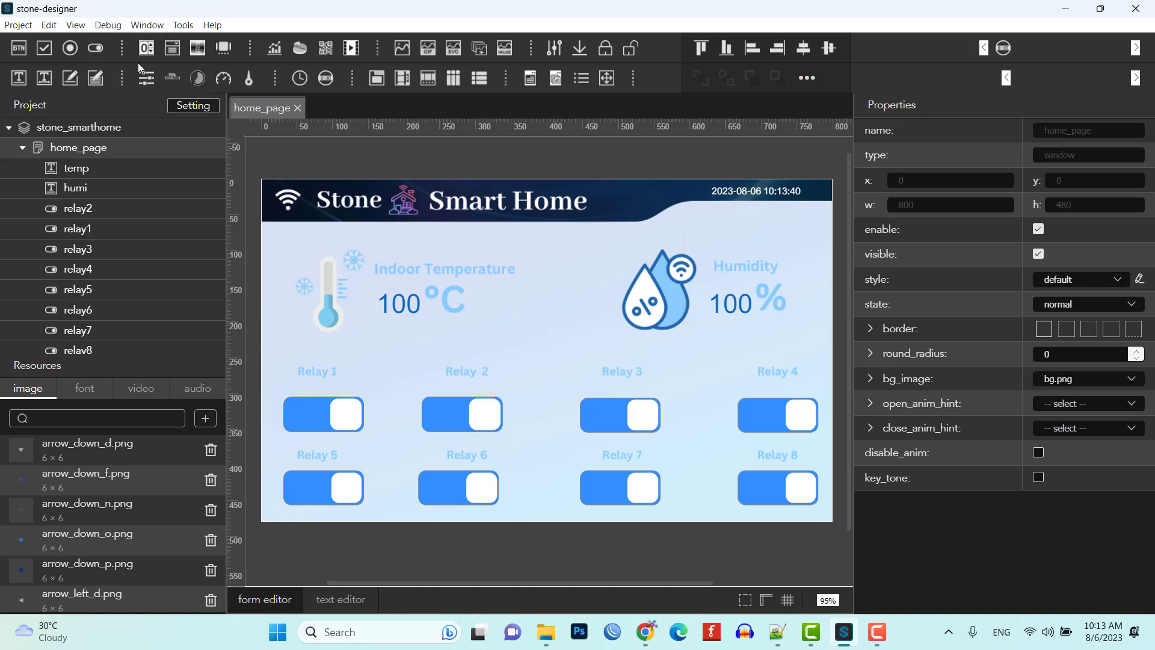
mouse_move(554, 48)
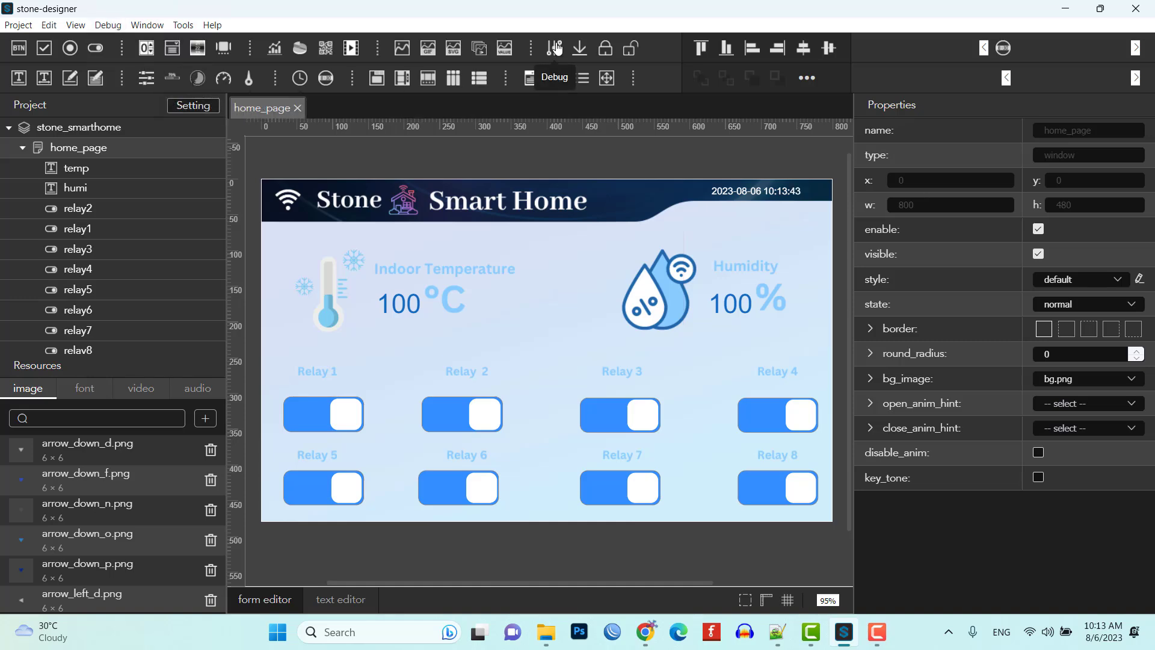
Run the debug simulator, toggle Relay 1, 3, 7 and 4 switches, then download the Smart Home project
left_click(556, 48)
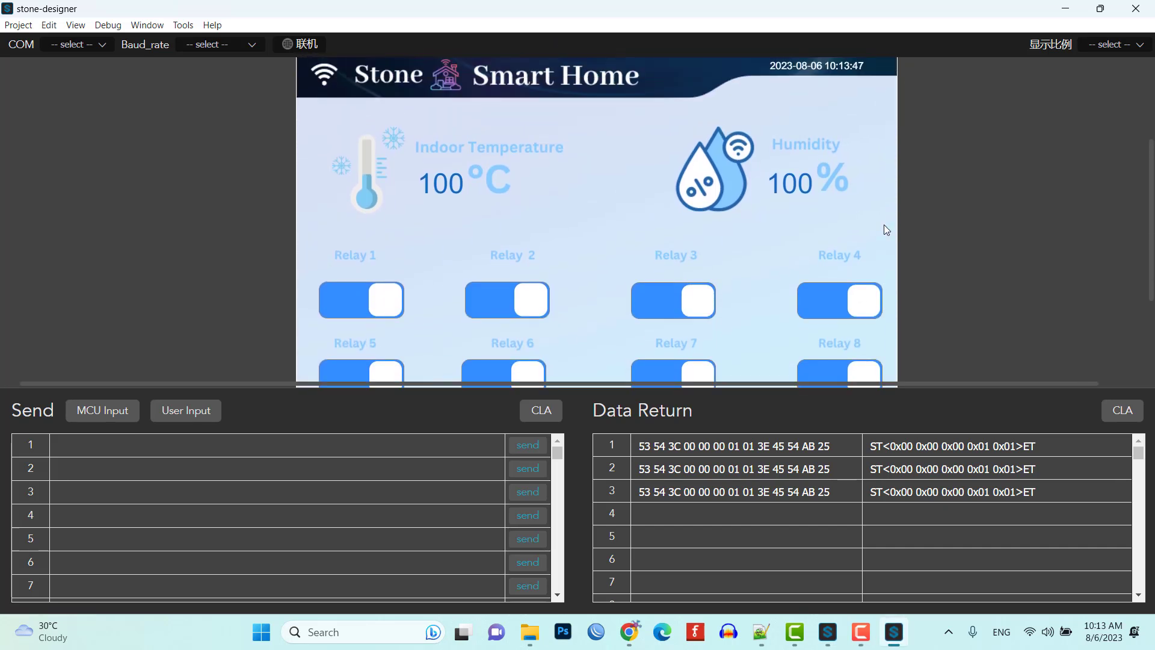
mouse_move(501, 217)
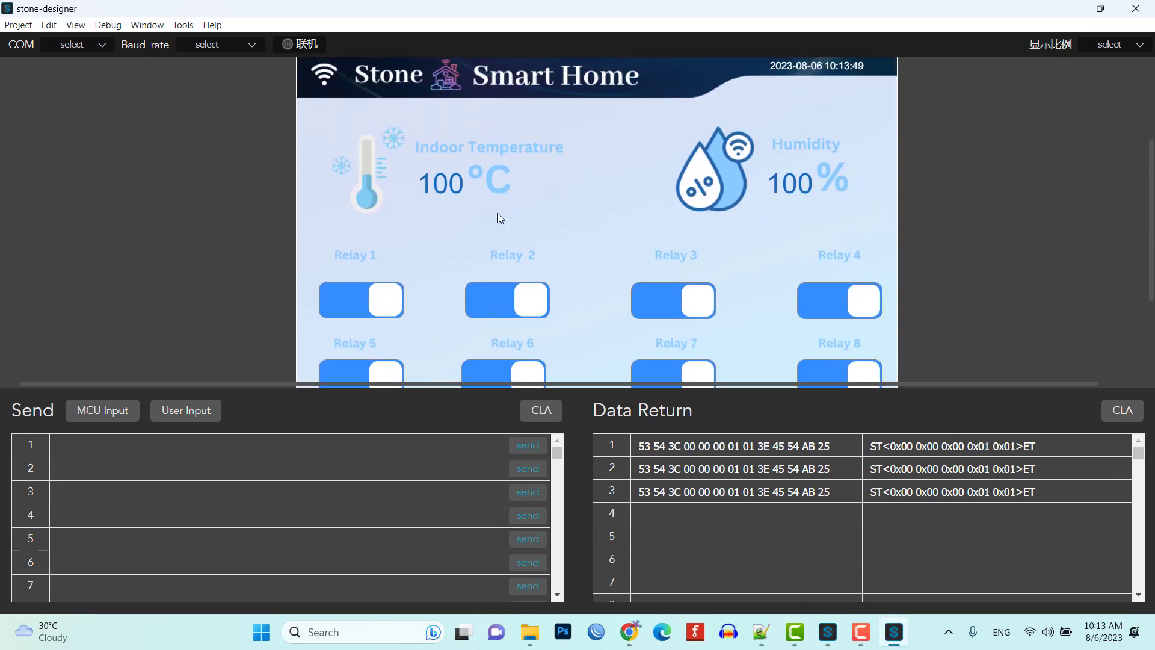
left_click(361, 300)
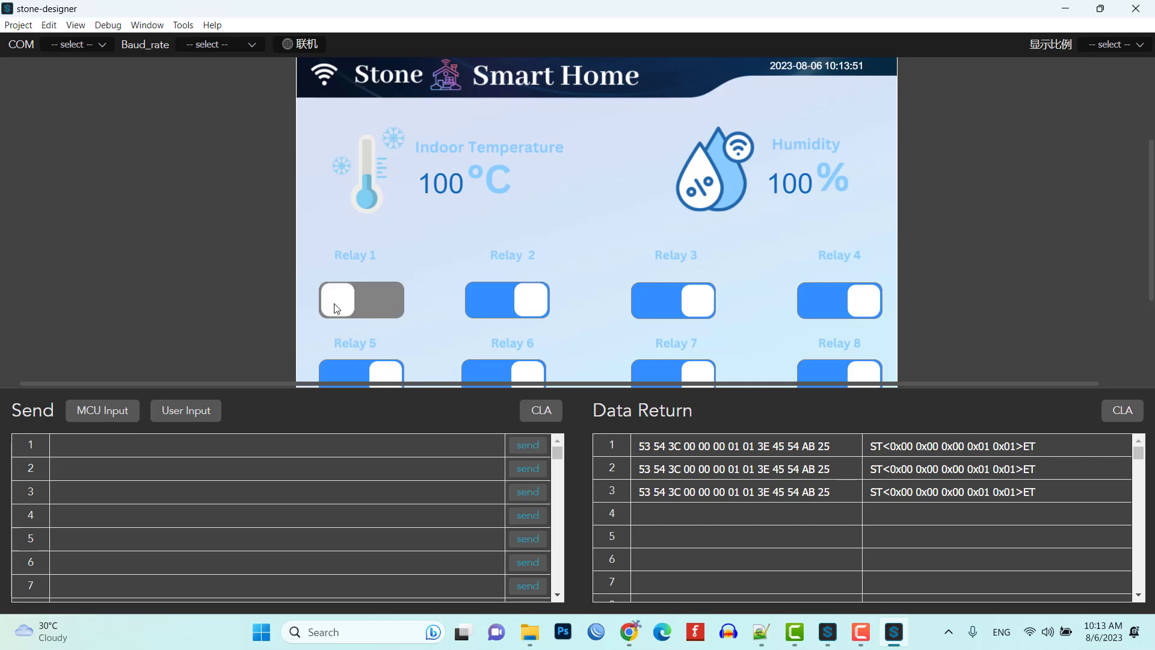
left_click(337, 300)
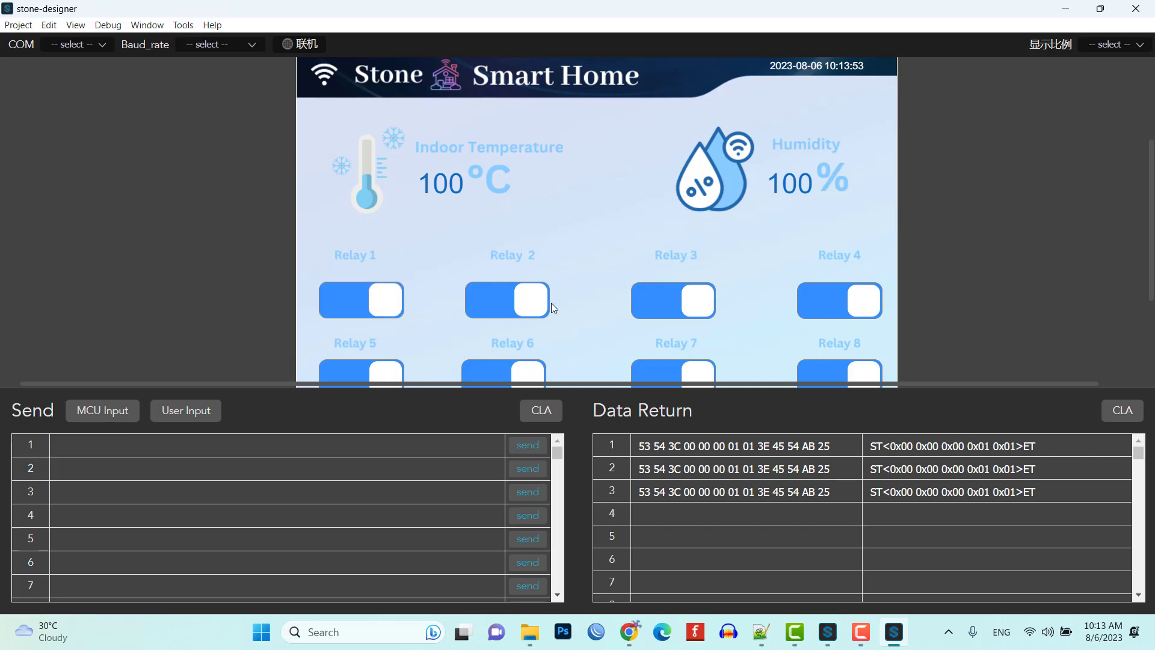
mouse_move(648, 313)
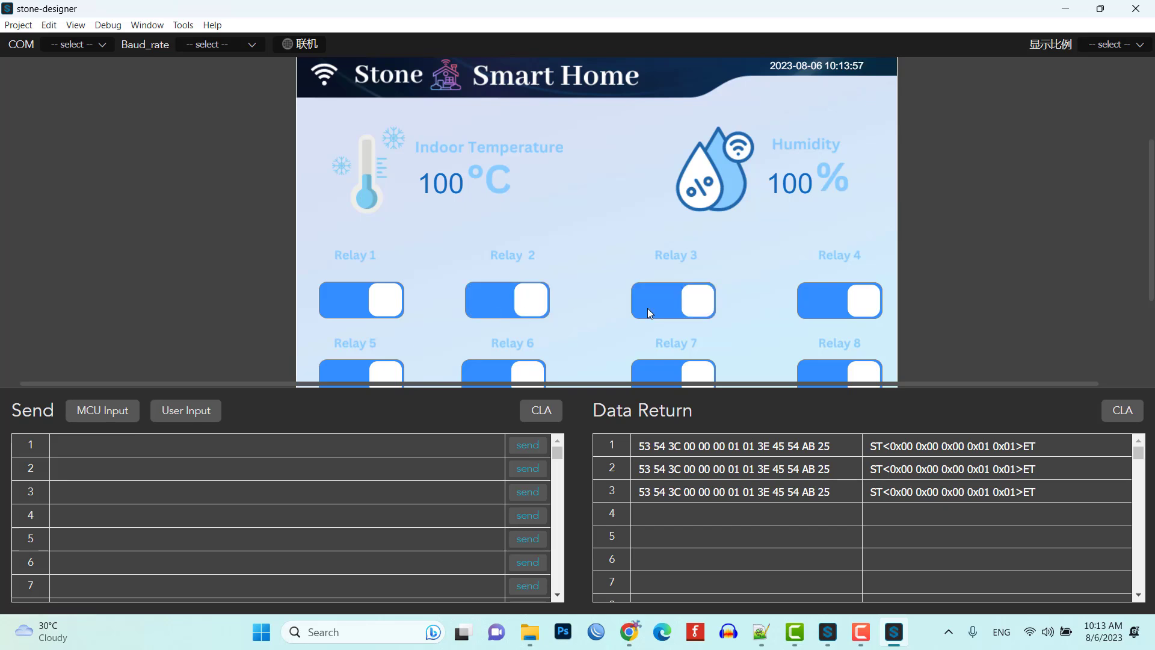
left_click(674, 301)
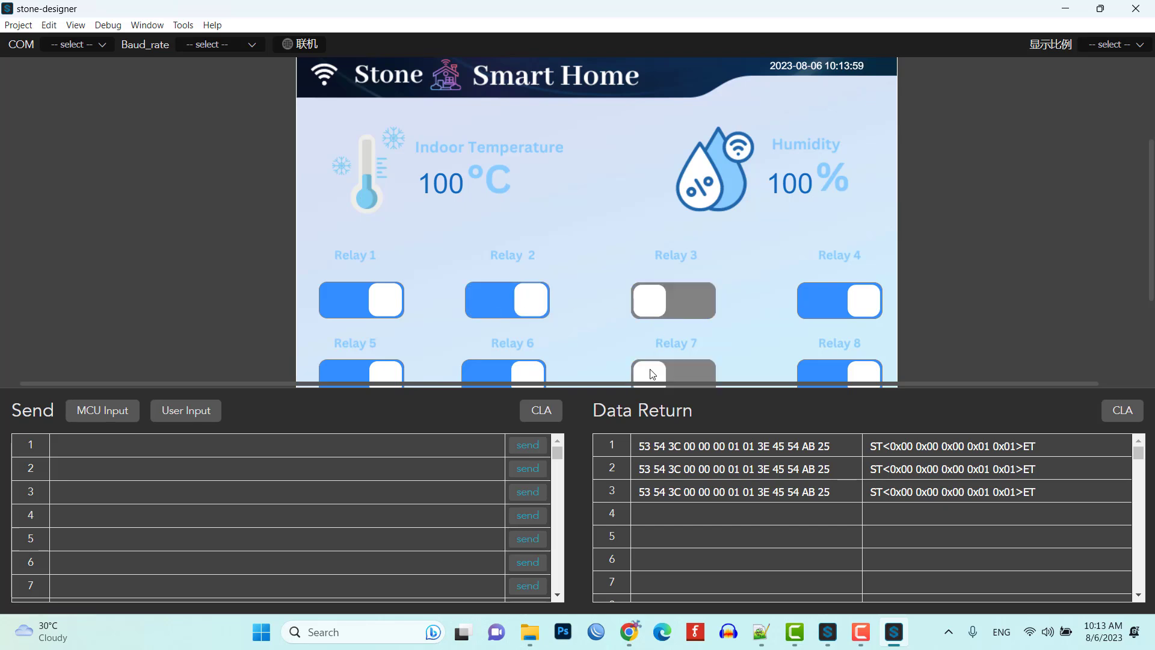
left_click(485, 373)
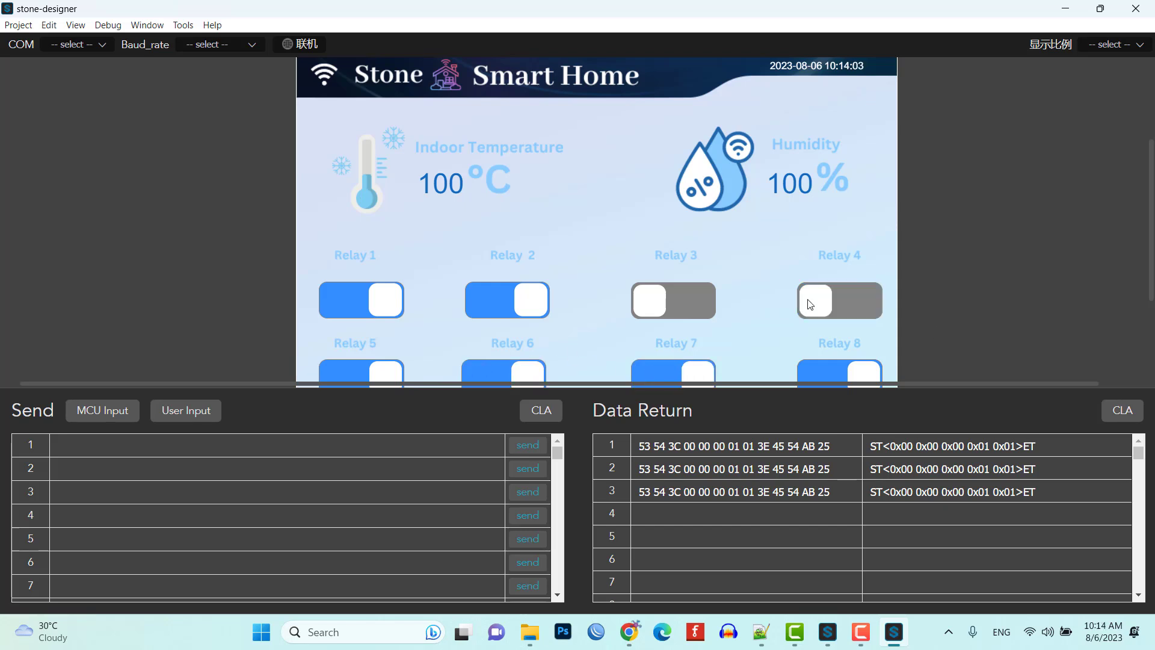
left_click(816, 301)
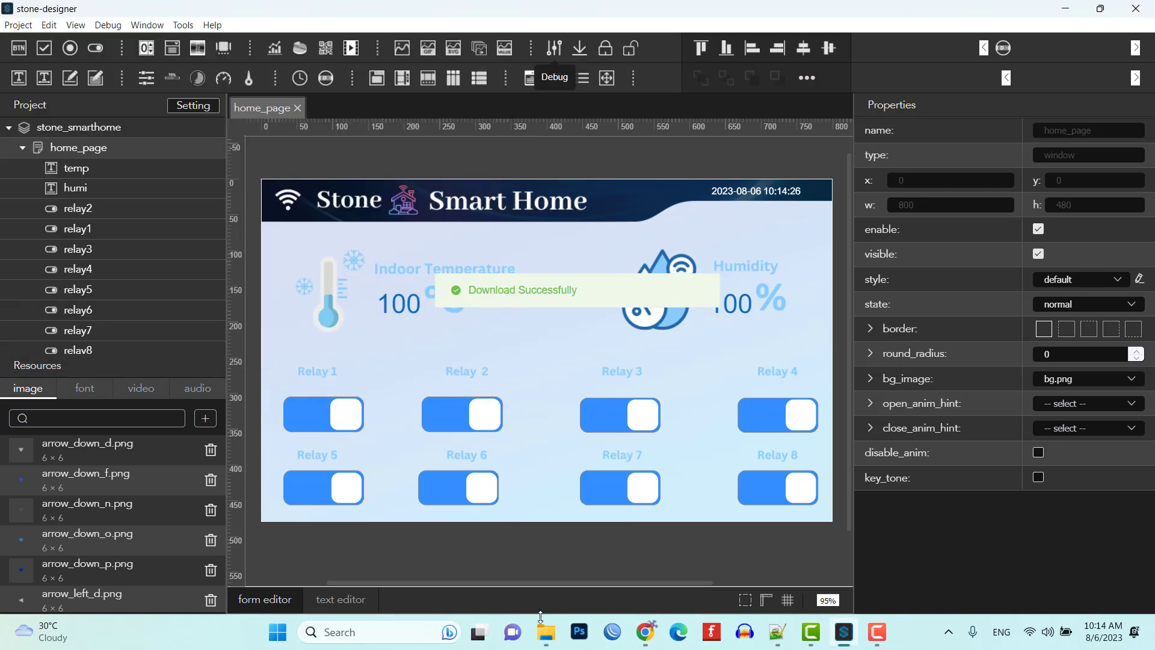
left_click(553, 630)
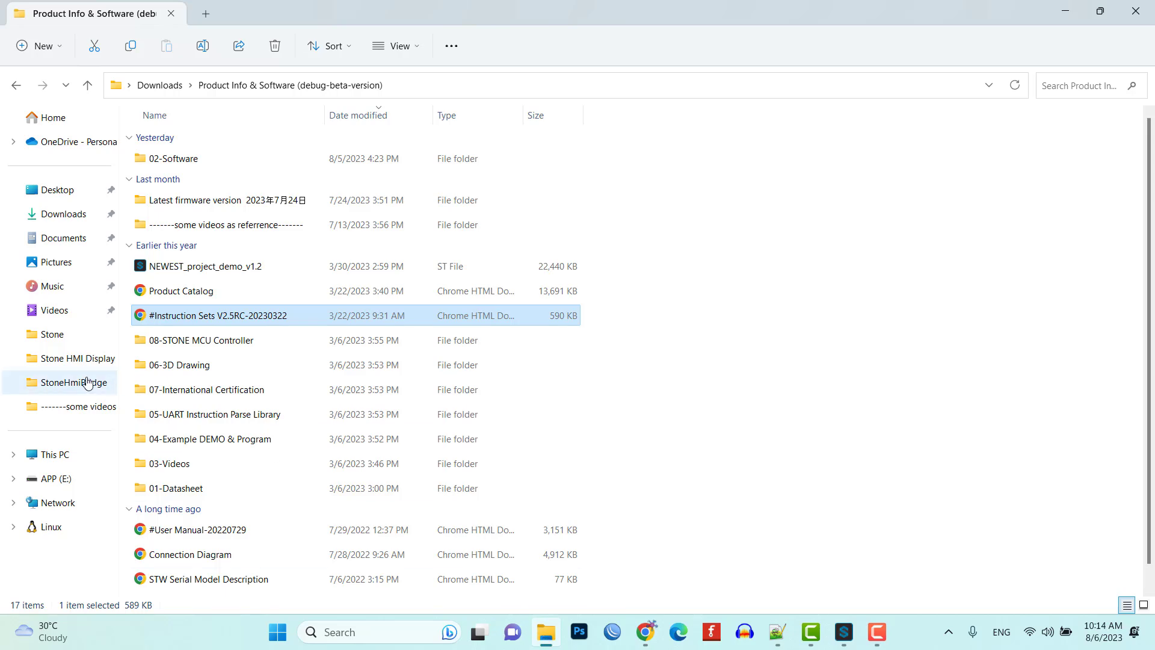
Browse Documents > Stone > Stone Smart Home into the downloaded project's new folder
left_click(62, 237)
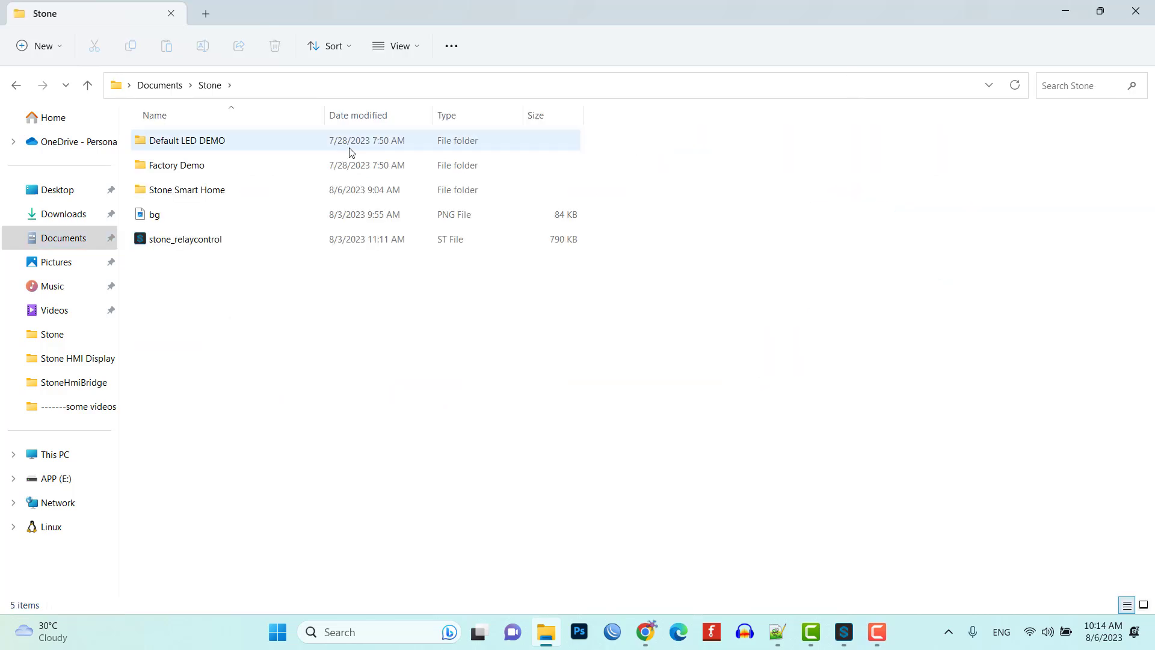
double_click(186, 190)
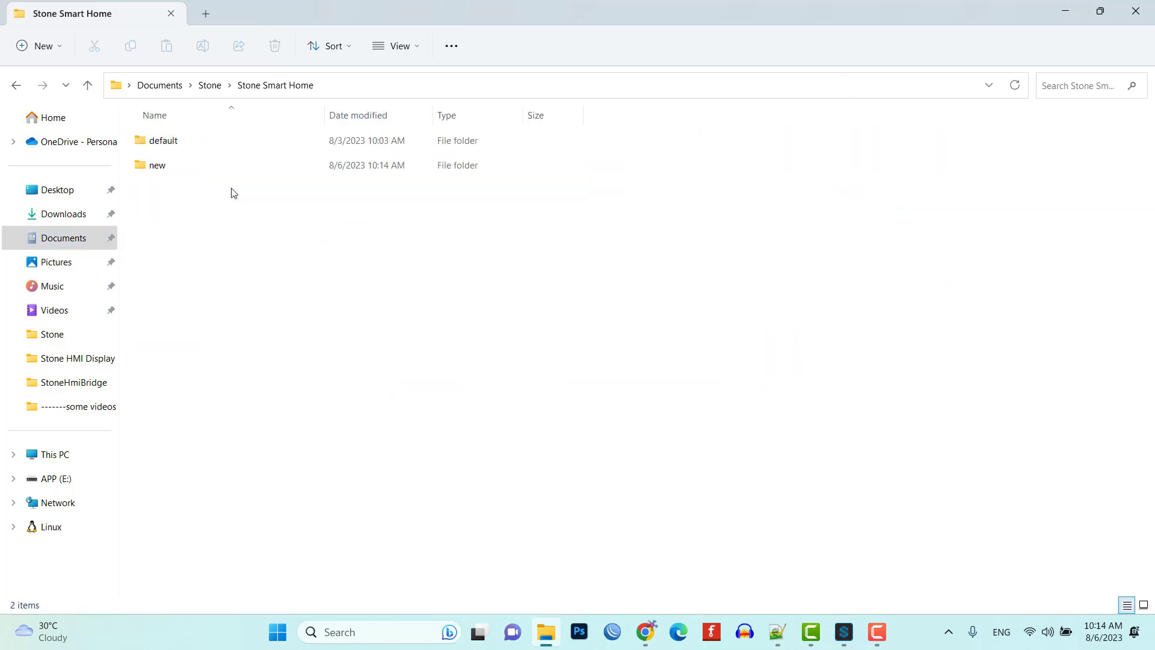
double_click(157, 165)
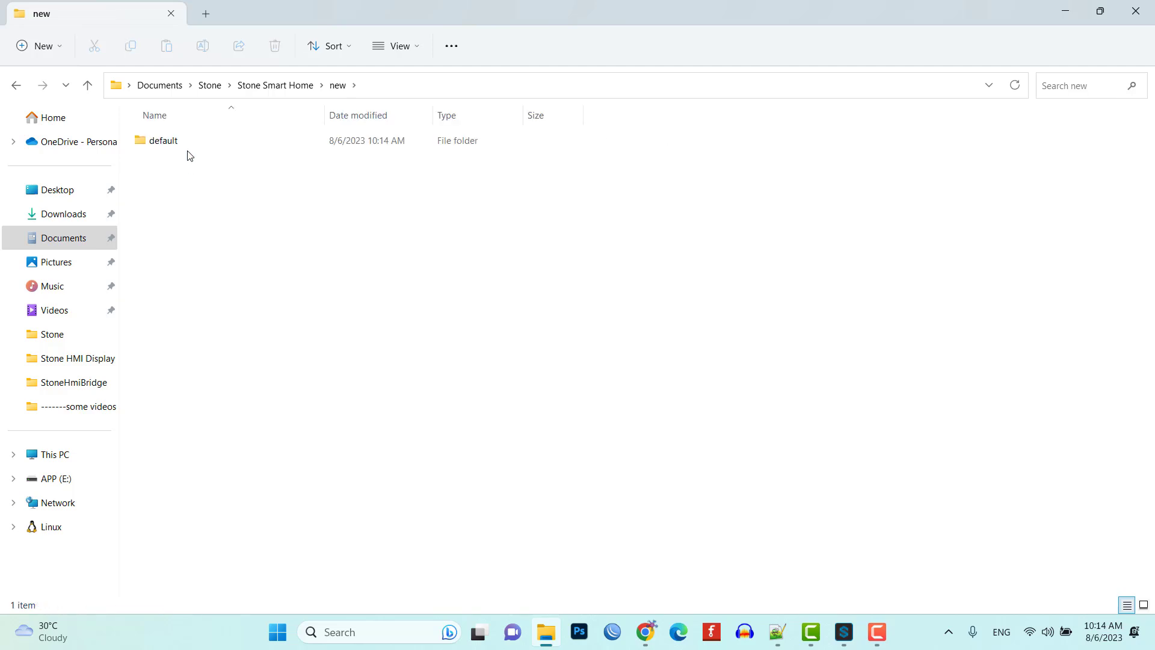
left_click(164, 141)
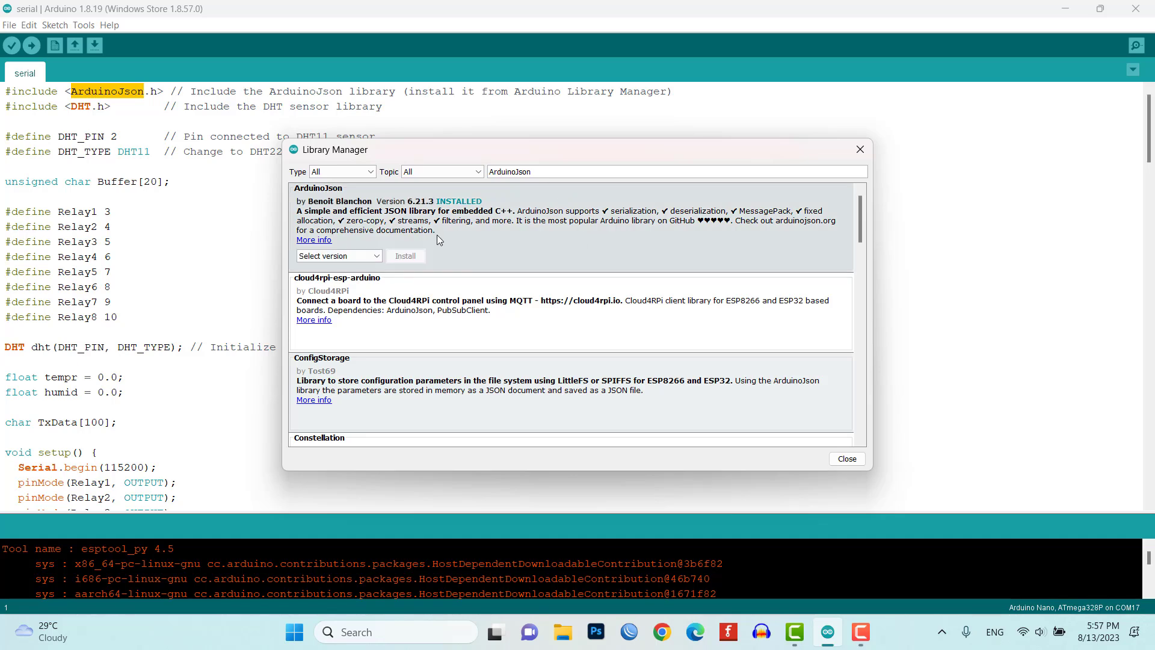
Search the Library Manager for DHT after confirming ArduinoJson is installed
type("DHT")
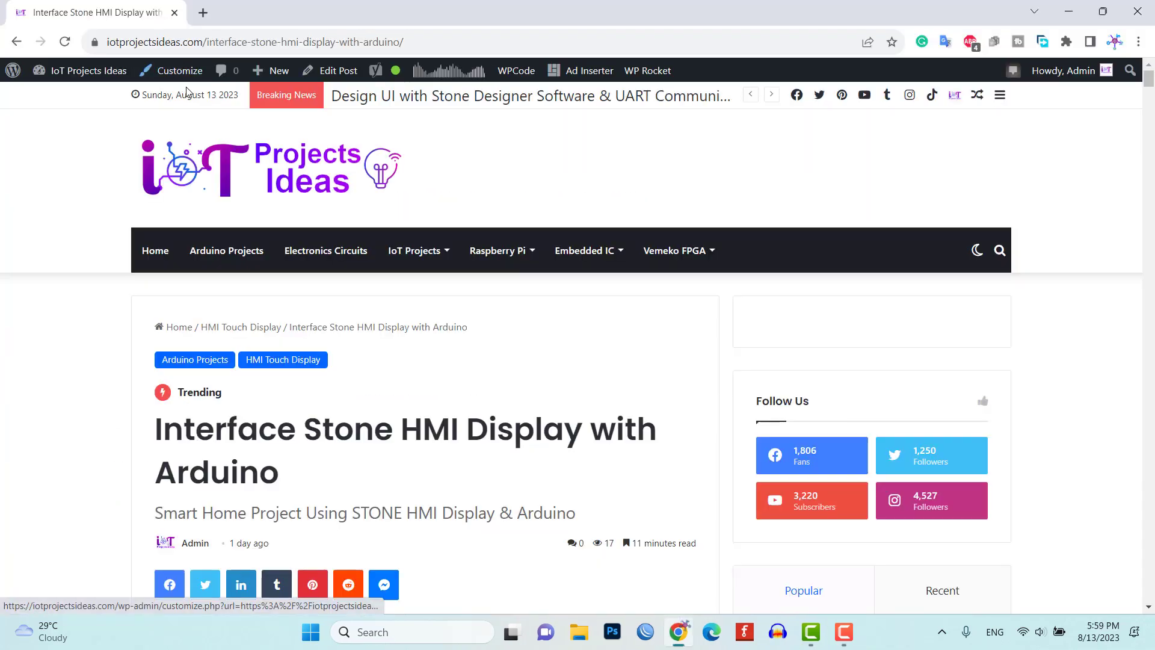
Jump to the Arduino Program Code section and read through the sketch listing
scroll("down", 3)
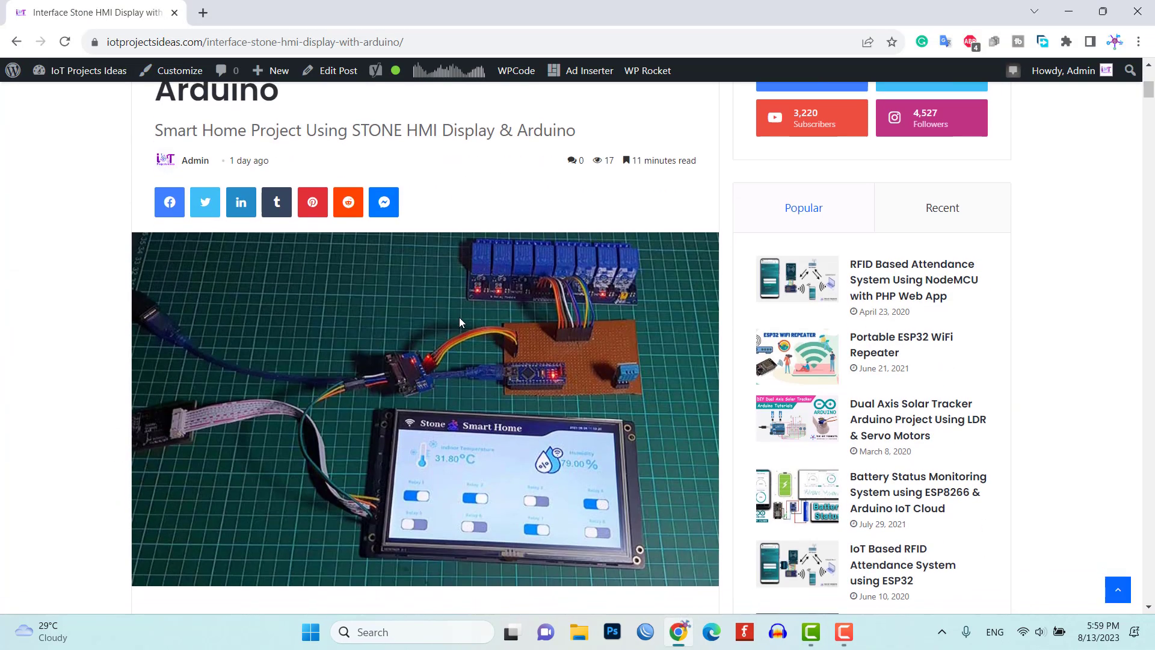
scroll("down", 3)
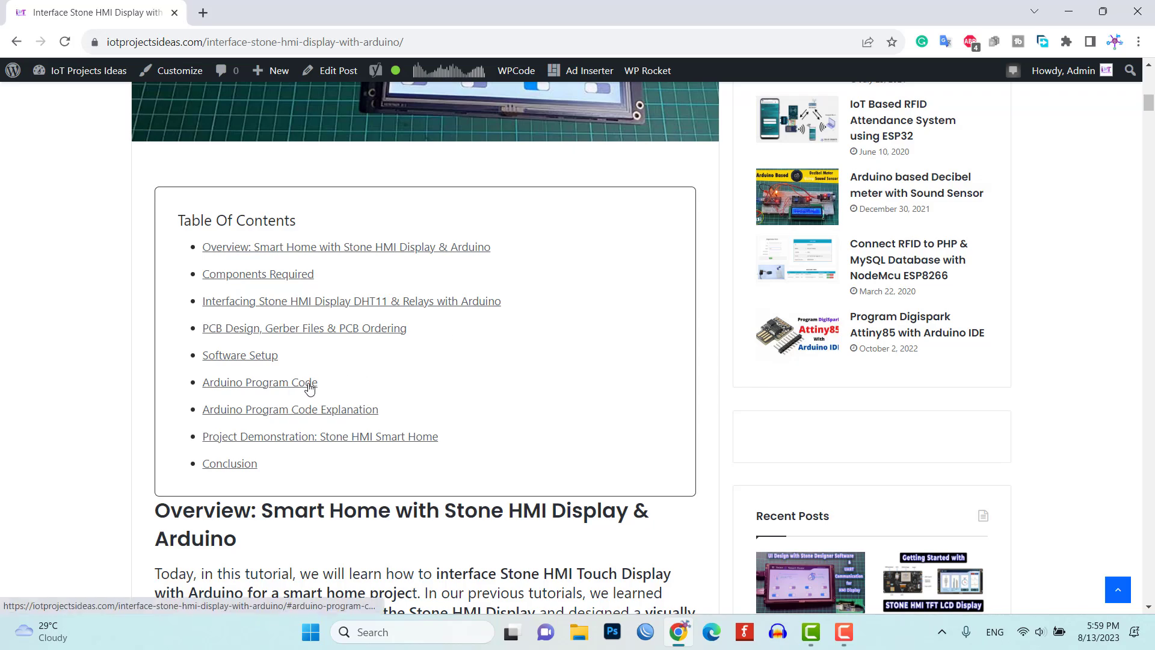
left_click(260, 383)
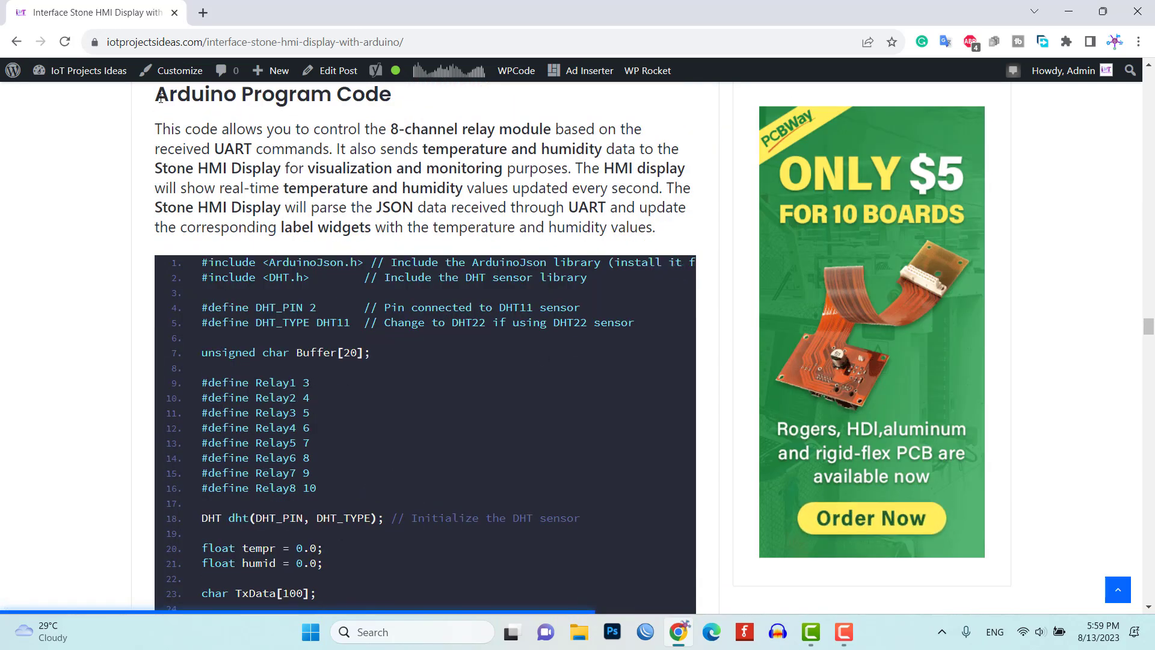
scroll("down", 3)
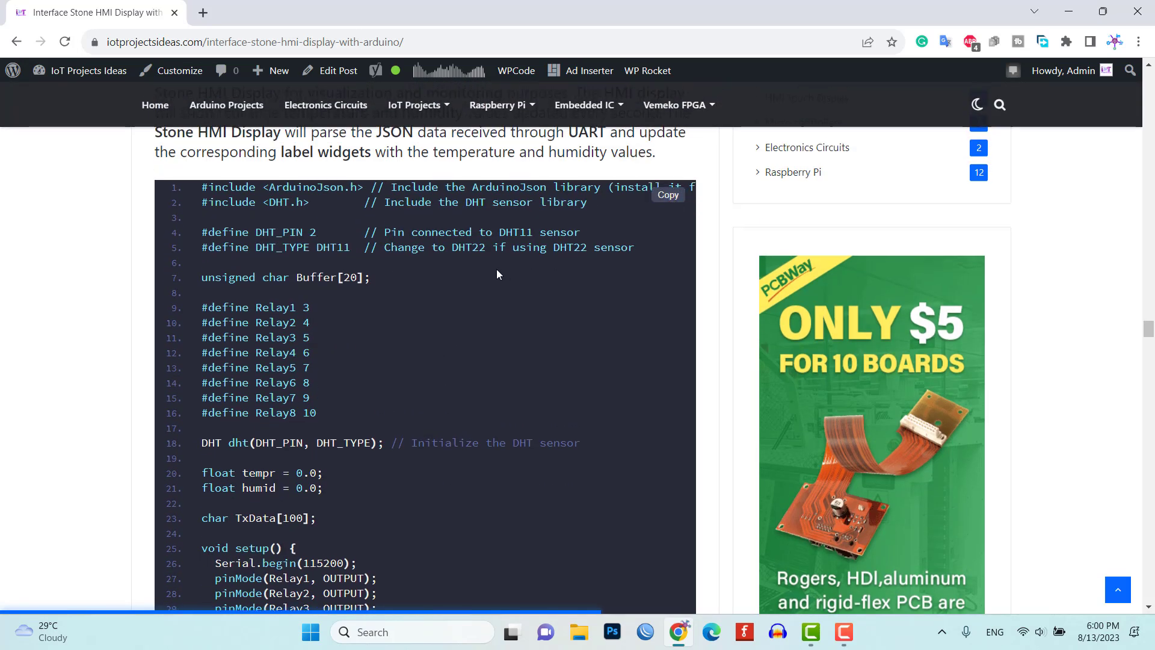
scroll("down", 3)
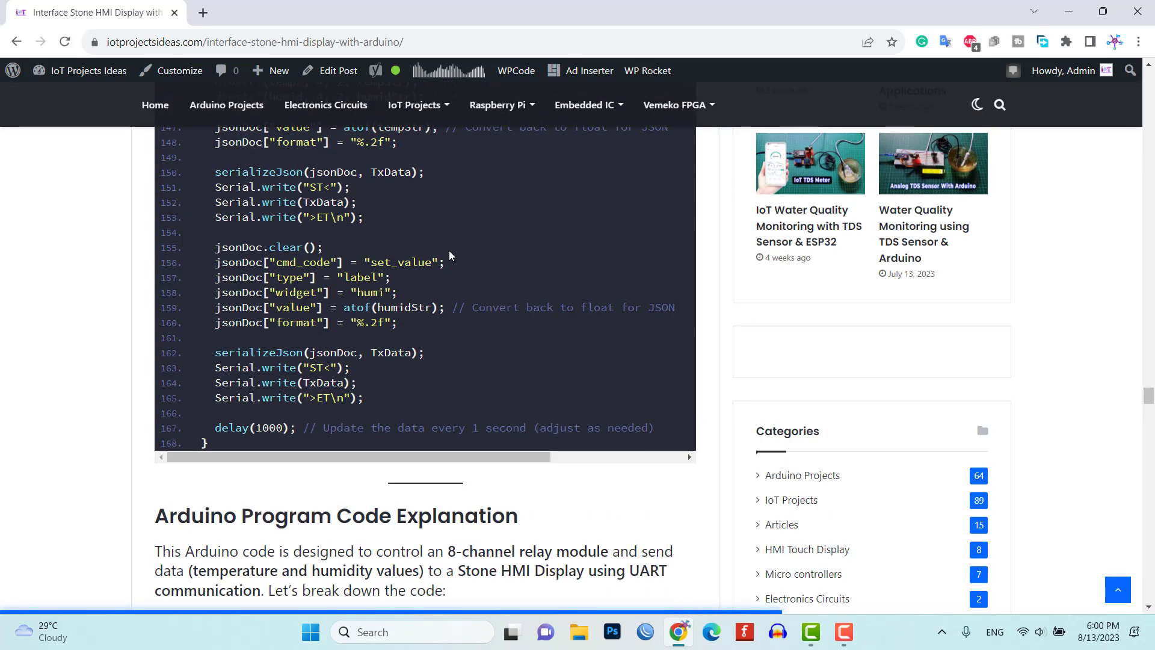
mouse_move(416, 327)
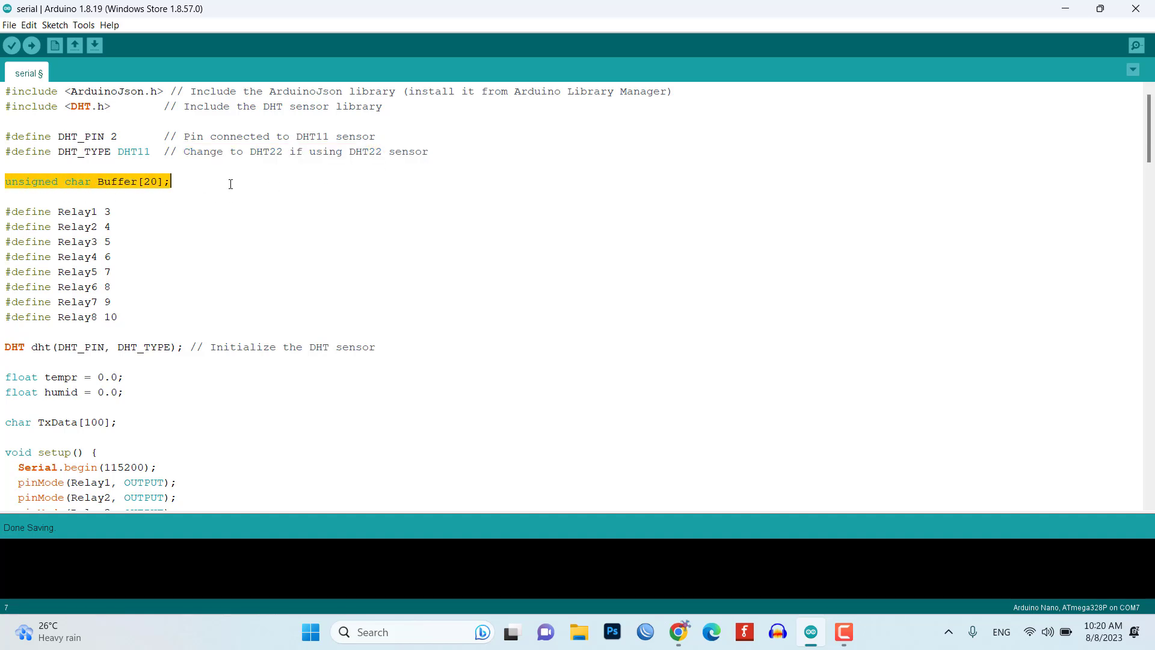
left_click(5, 211)
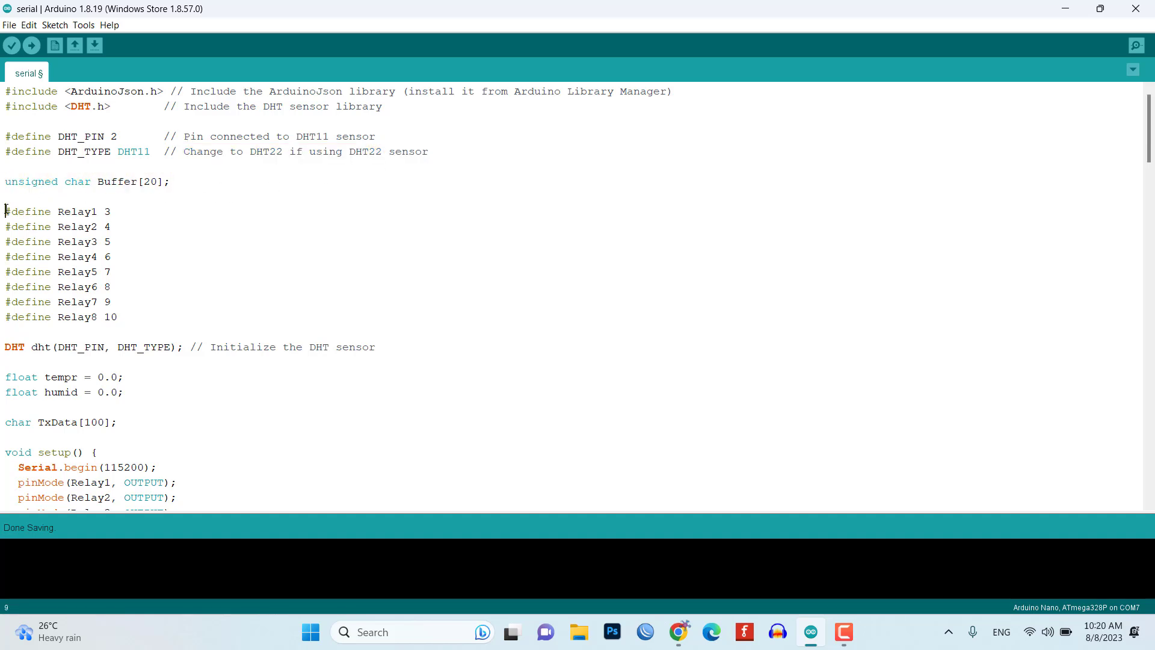
left_click_drag(6, 212, 123, 317)
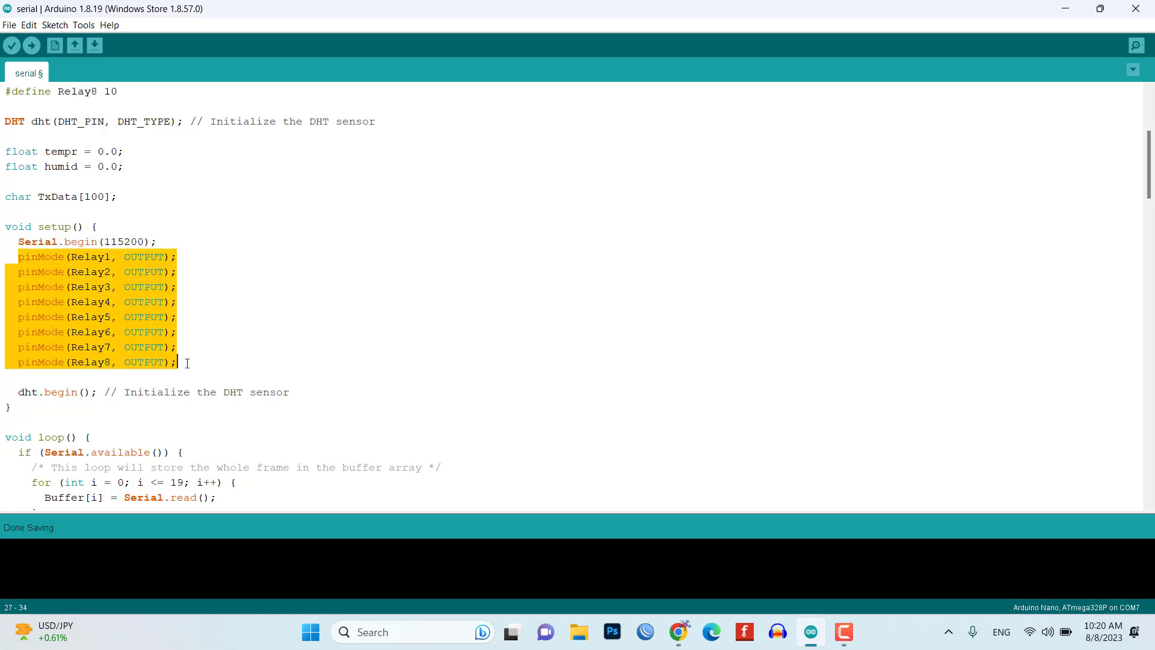
left_click(319, 392)
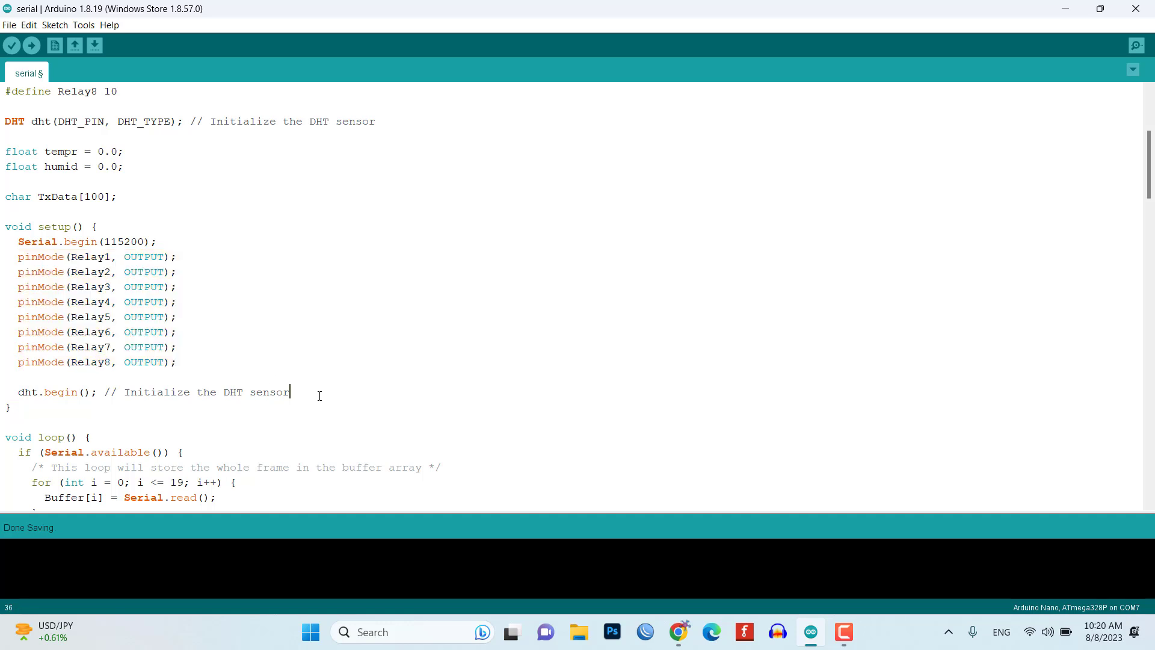
triple_click(121, 393)
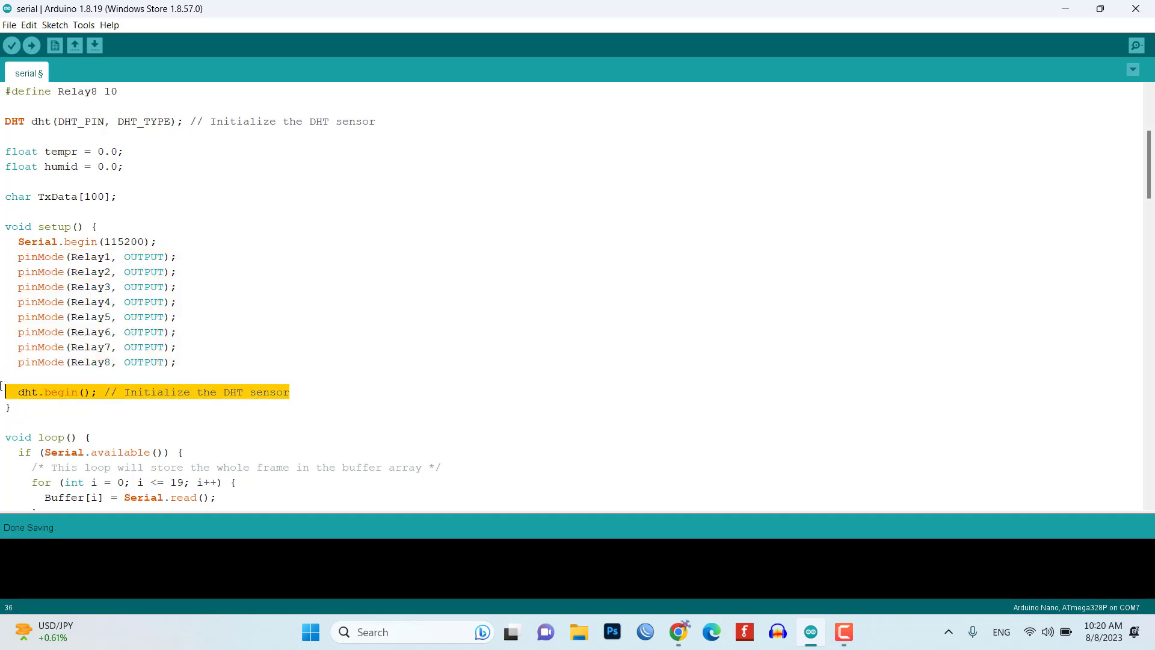
scroll("down", 3)
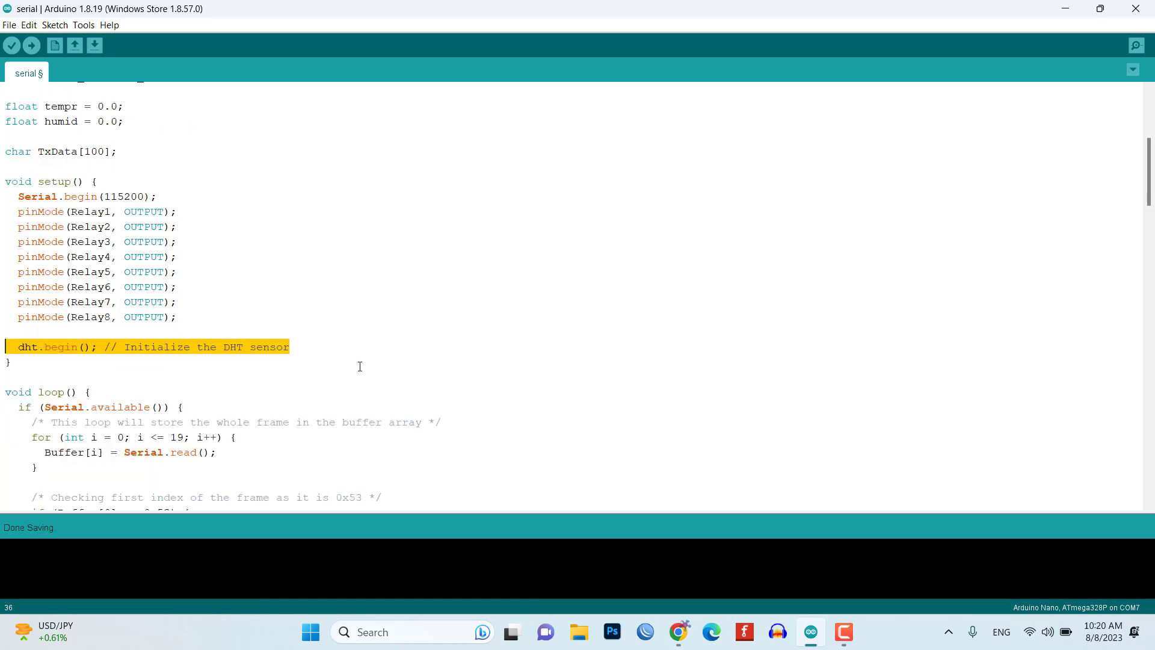
scroll("down", 3)
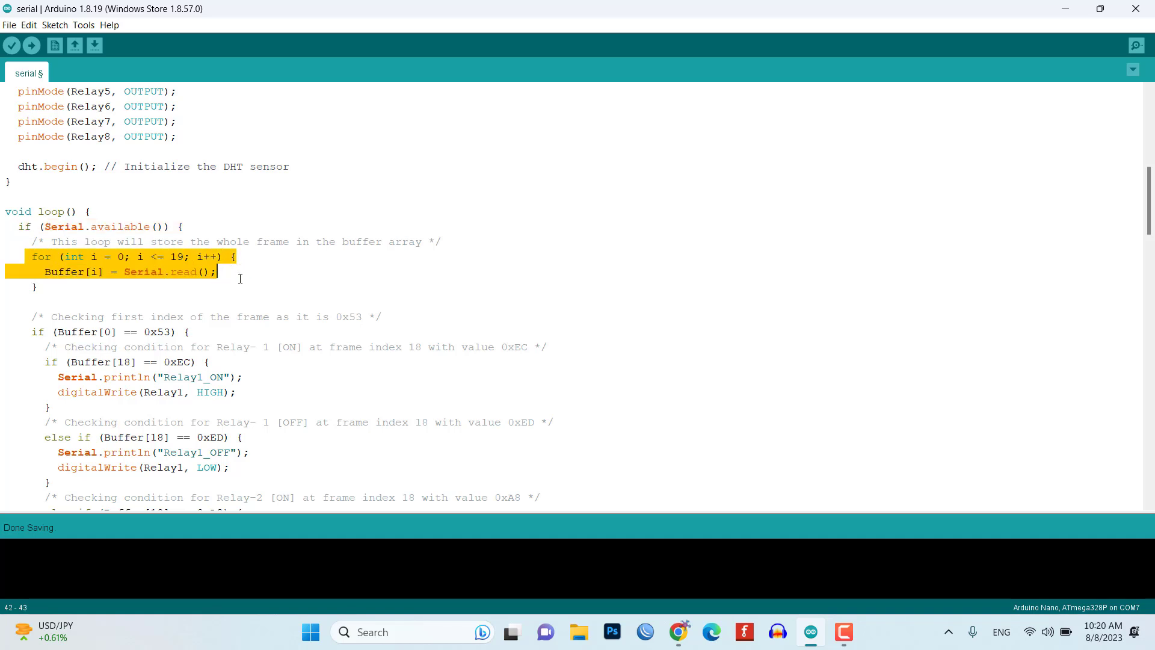
left_click(217, 272)
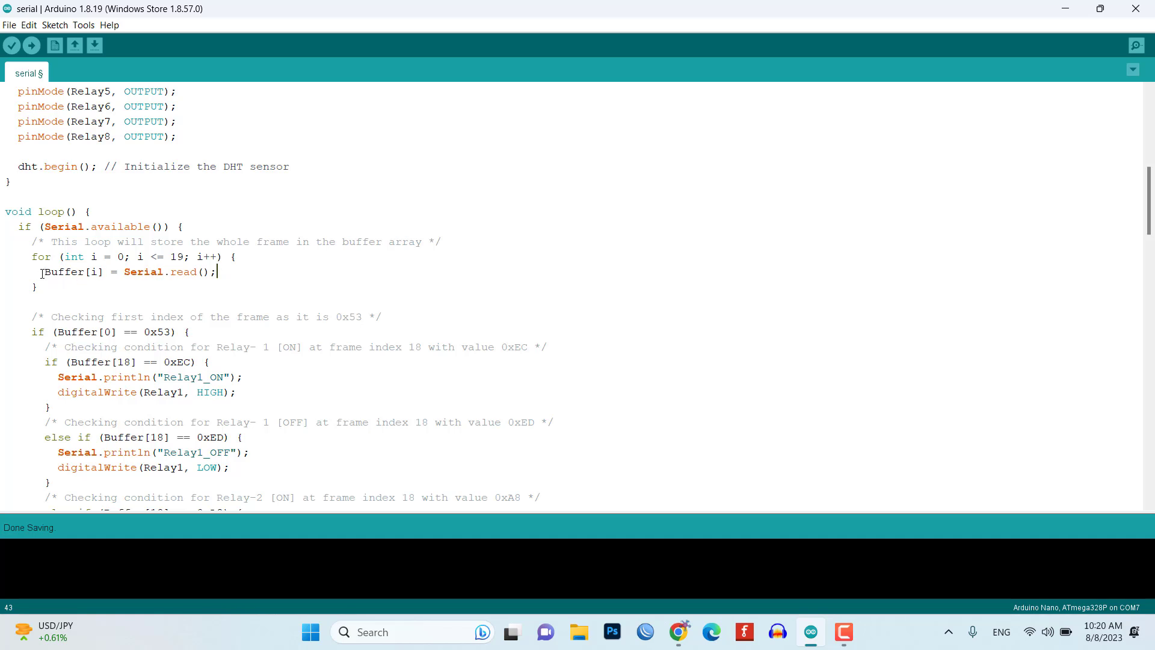
double_click(66, 272)
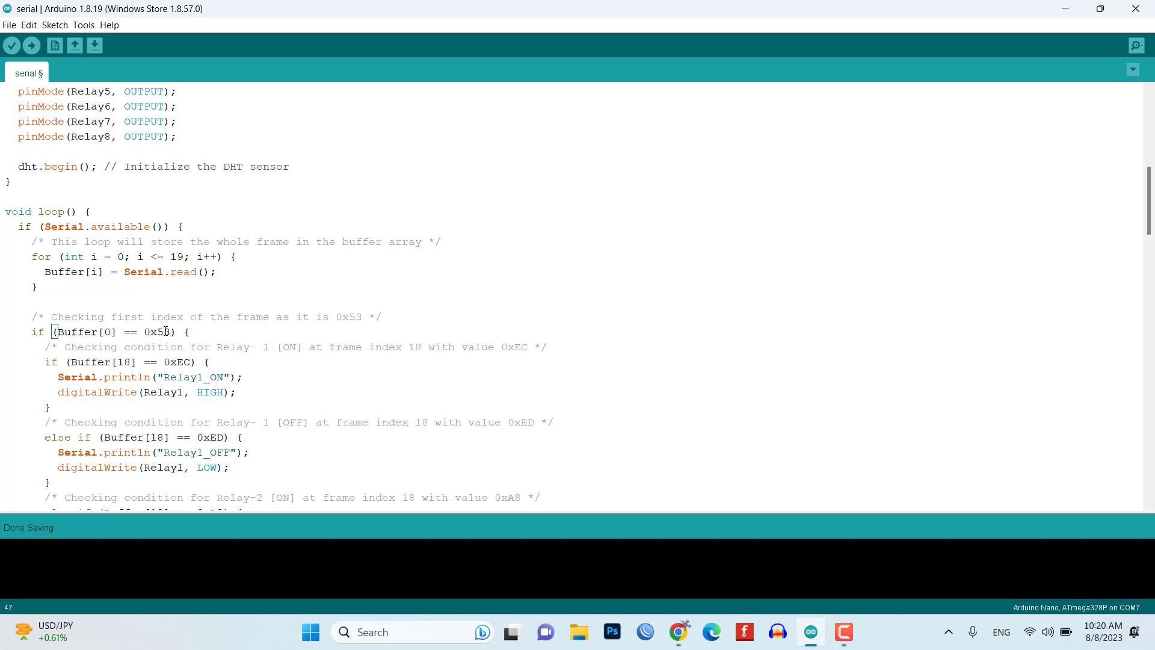
double_click(156, 332)
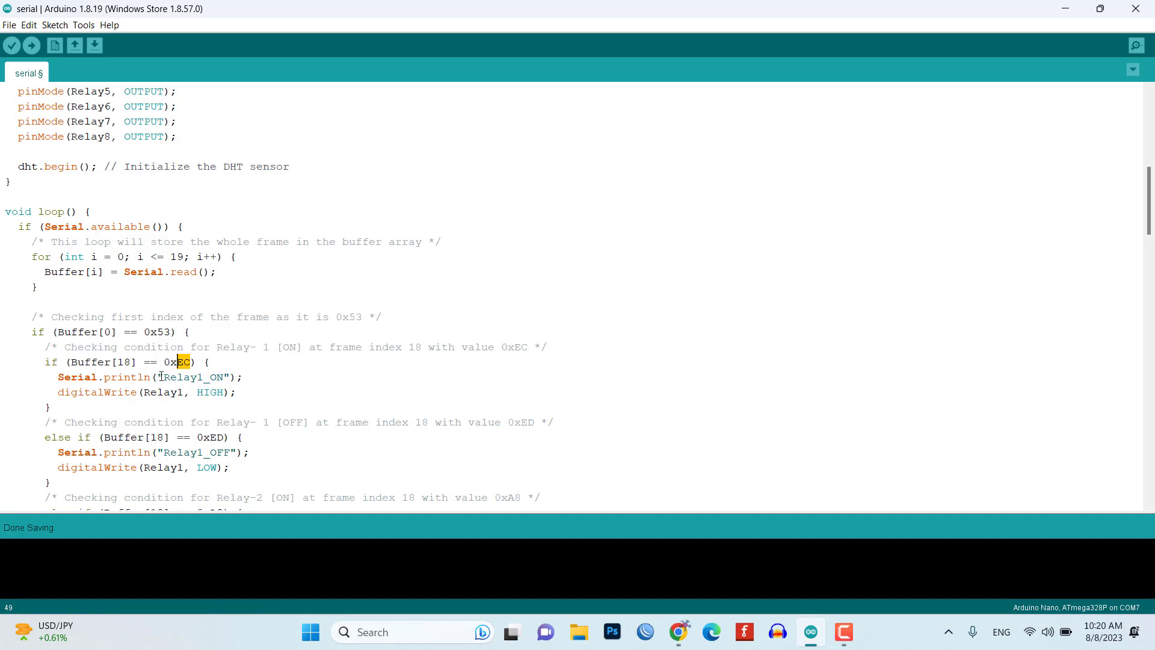
double_click(192, 376)
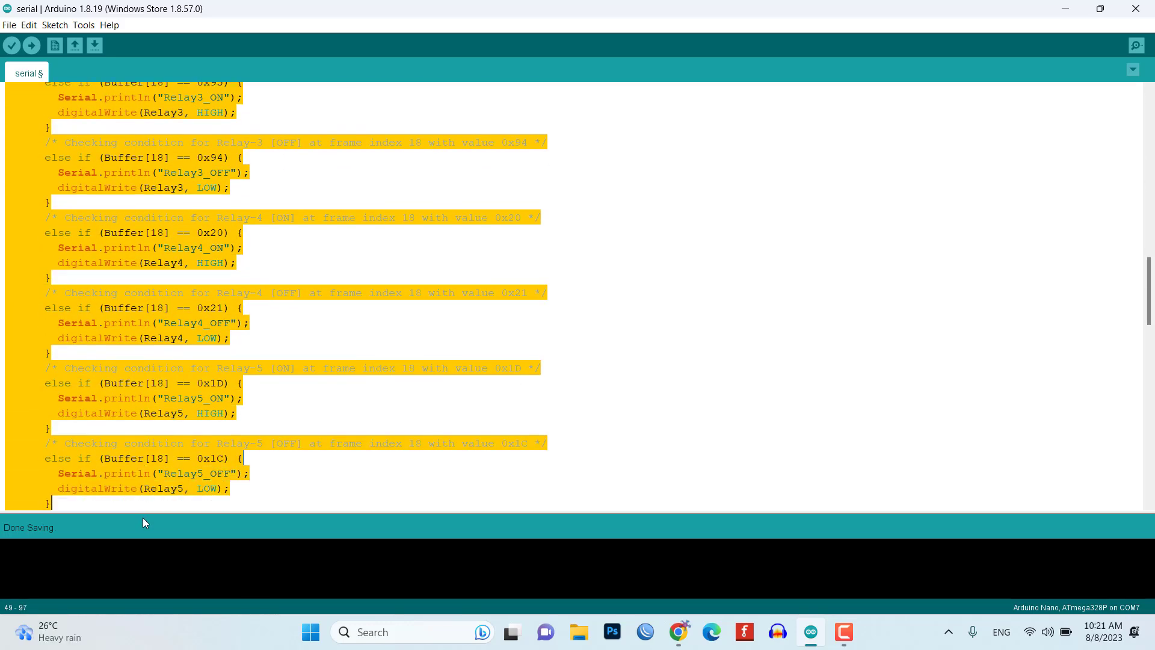
scroll("down", 3)
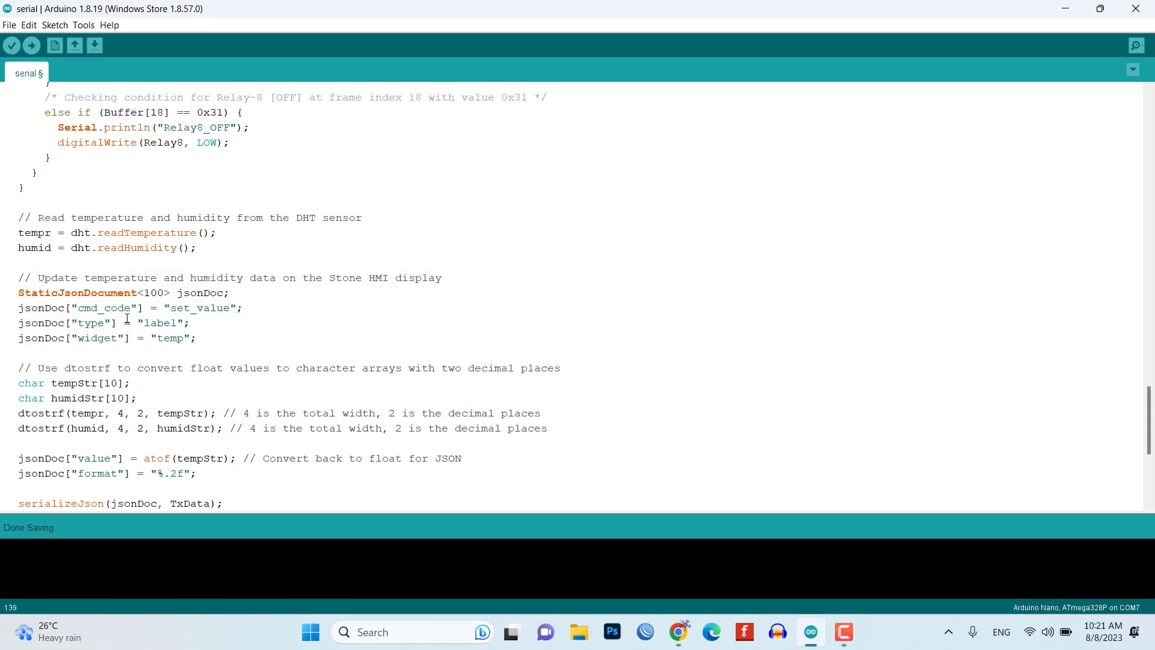
double_click(104, 308)
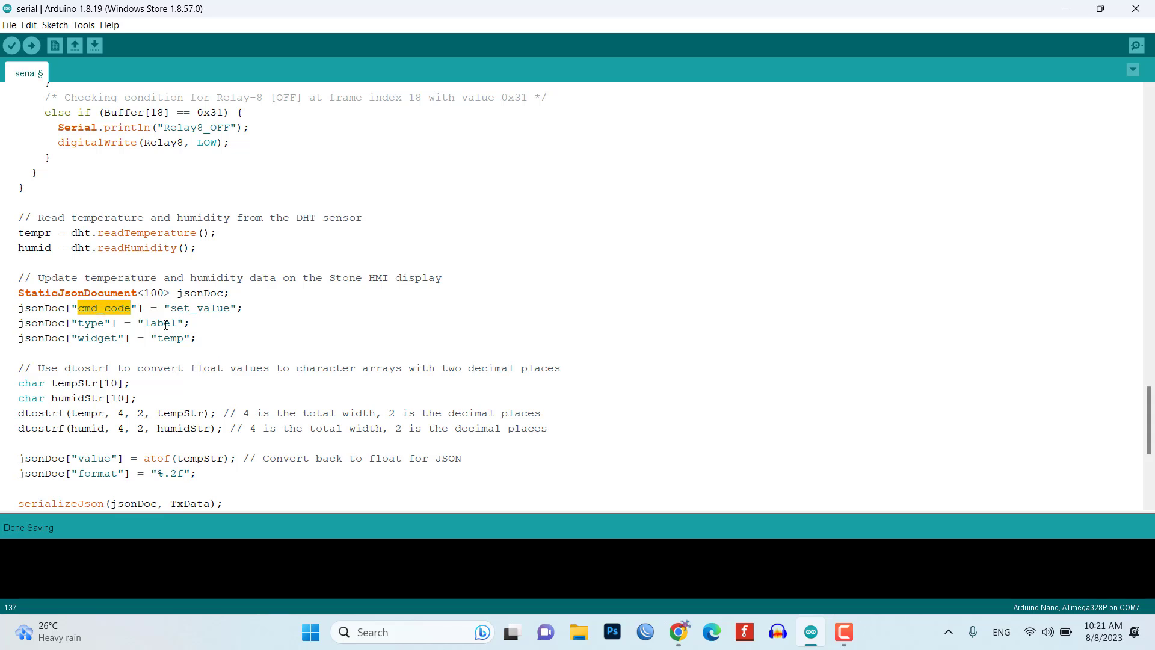
double_click(97, 338)
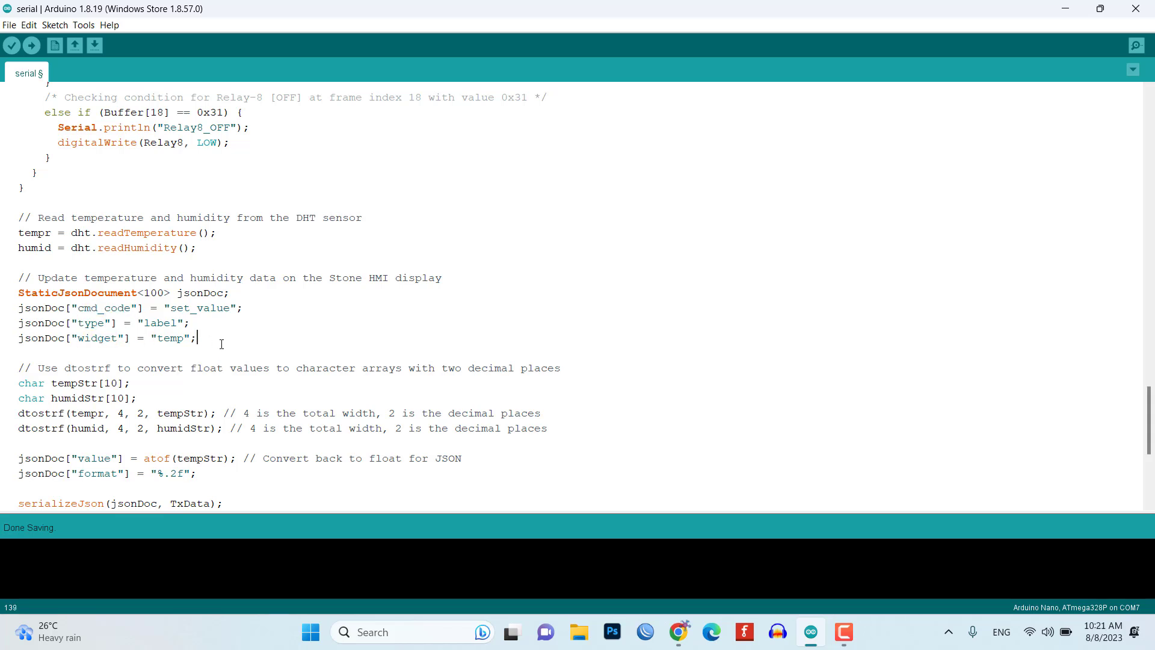
scroll("down", 3)
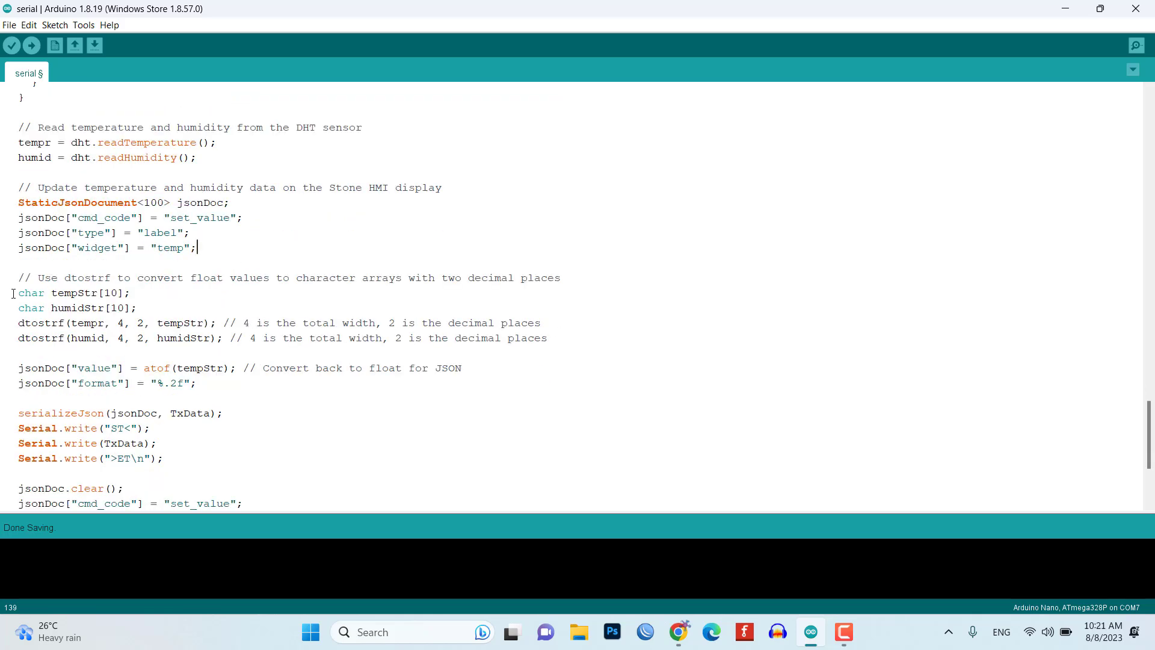
left_click_drag(19, 293, 302, 337)
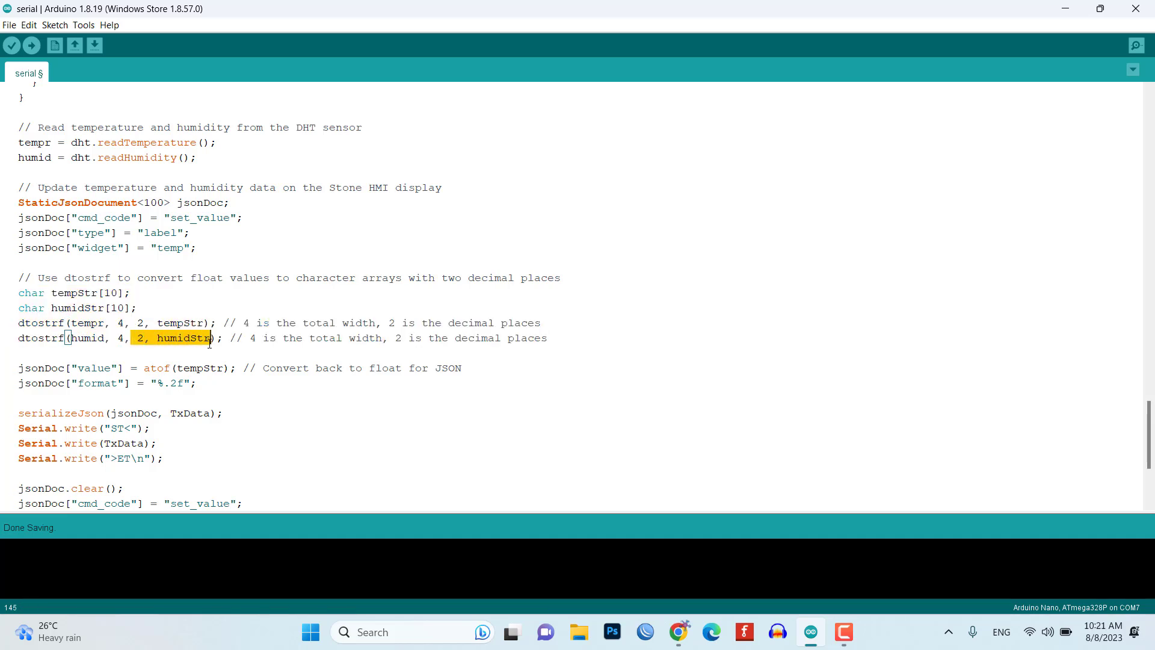
scroll("down", 3)
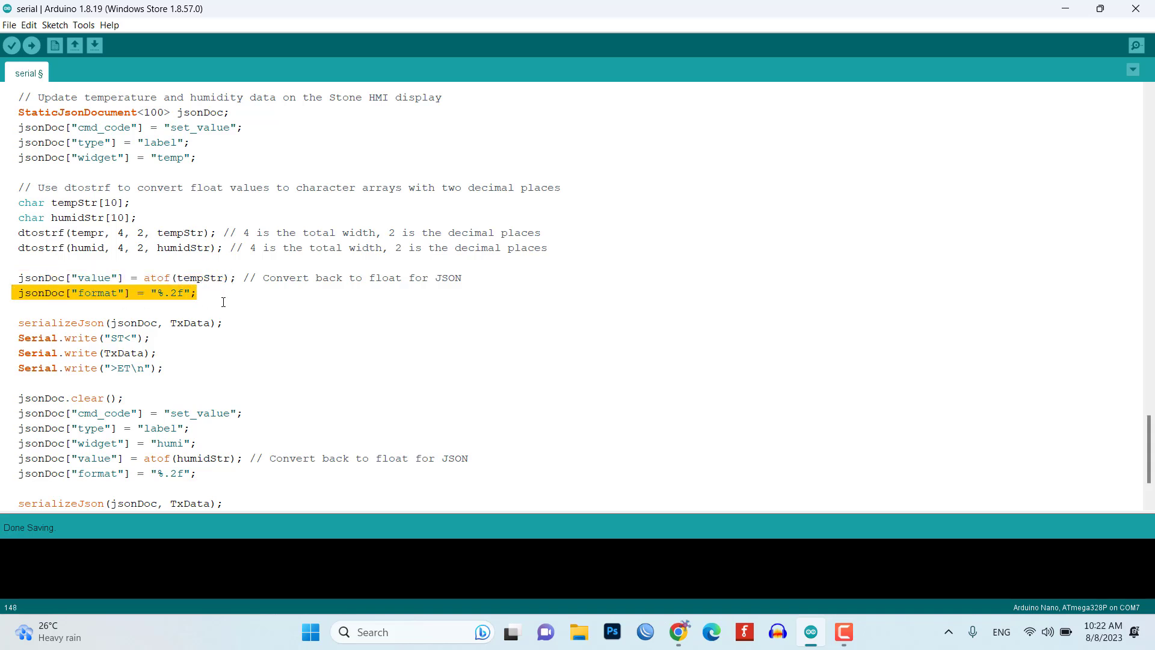
left_click(177, 346)
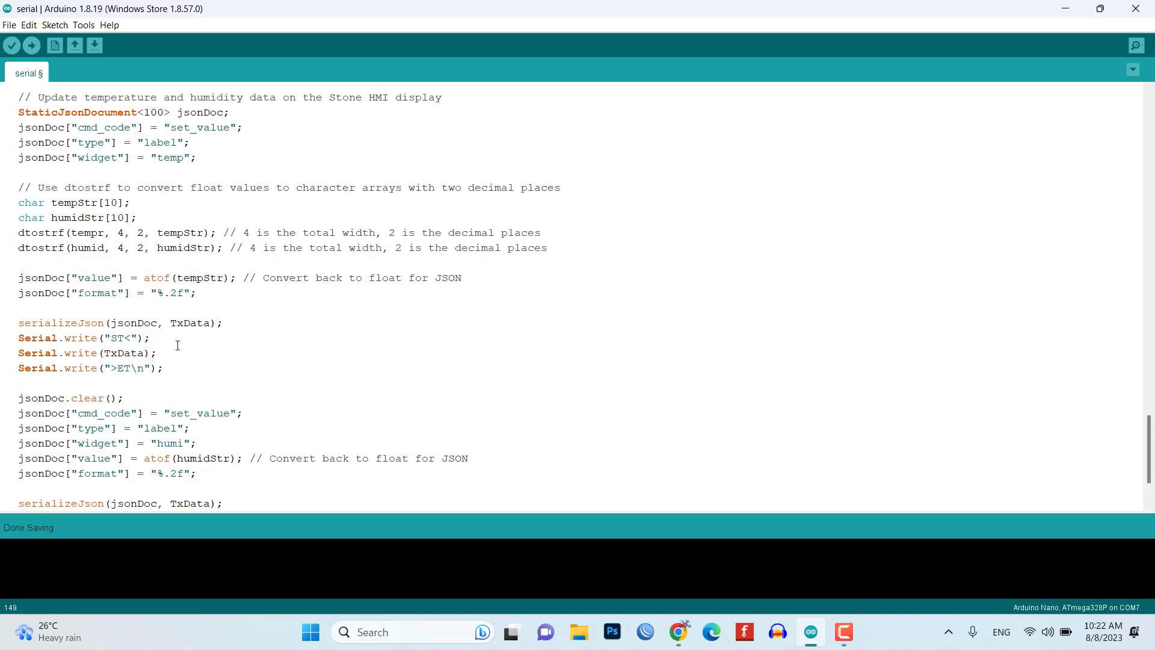
left_click_drag(18, 323, 163, 369)
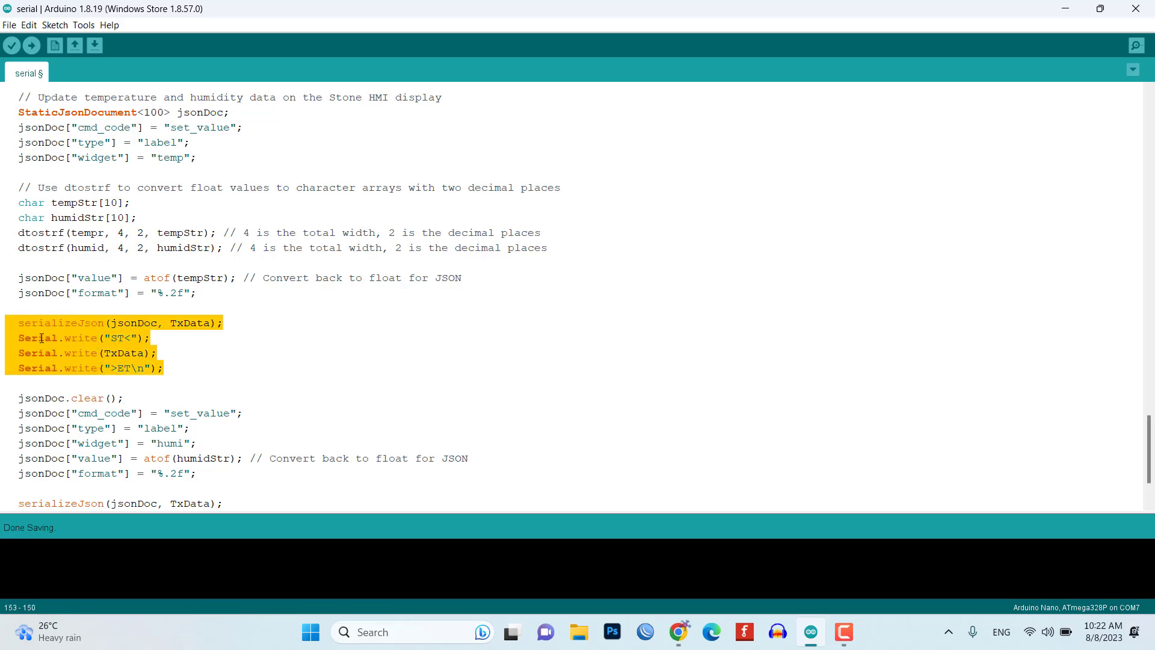
scroll("down", 3)
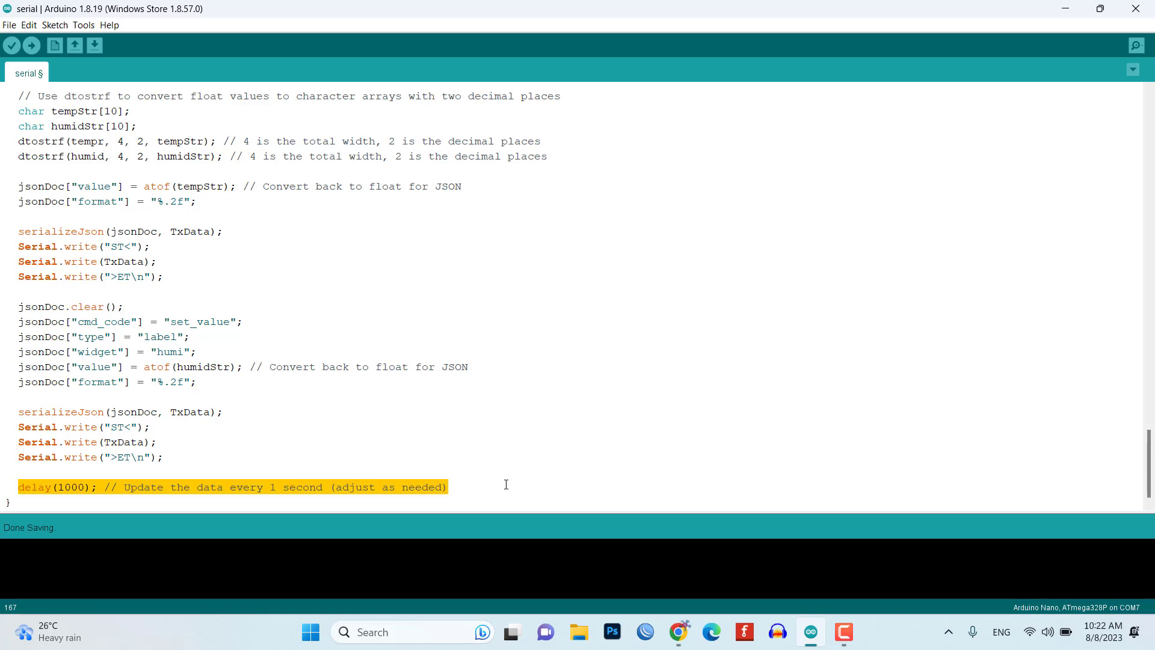
left_click(86, 25)
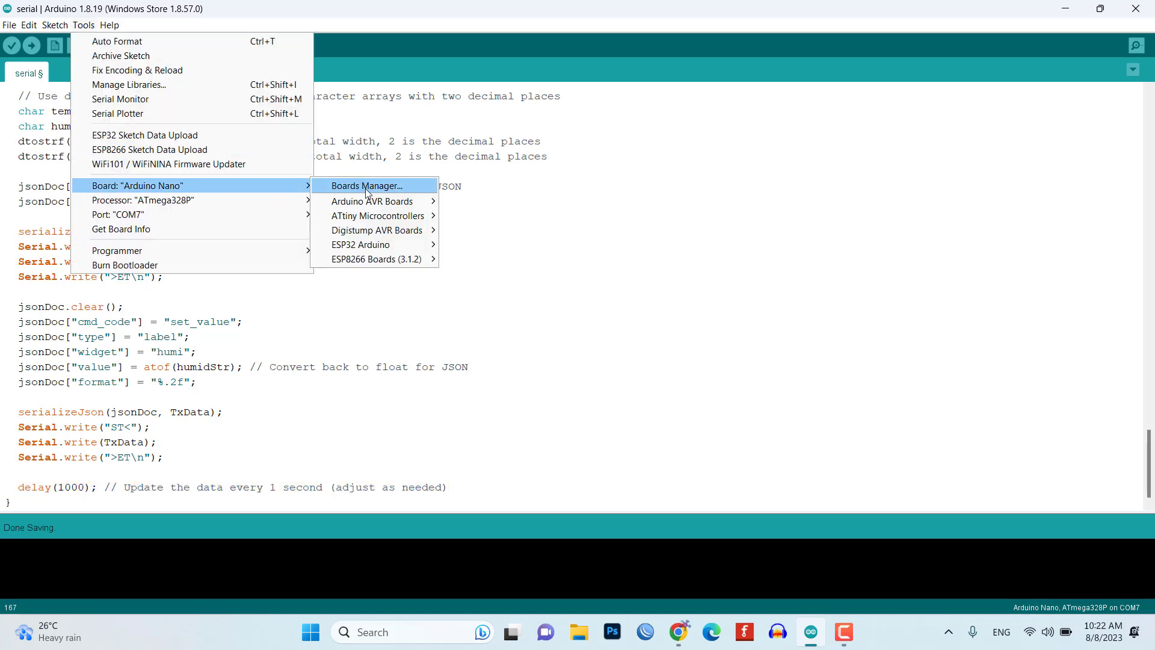
mouse_move(375, 201)
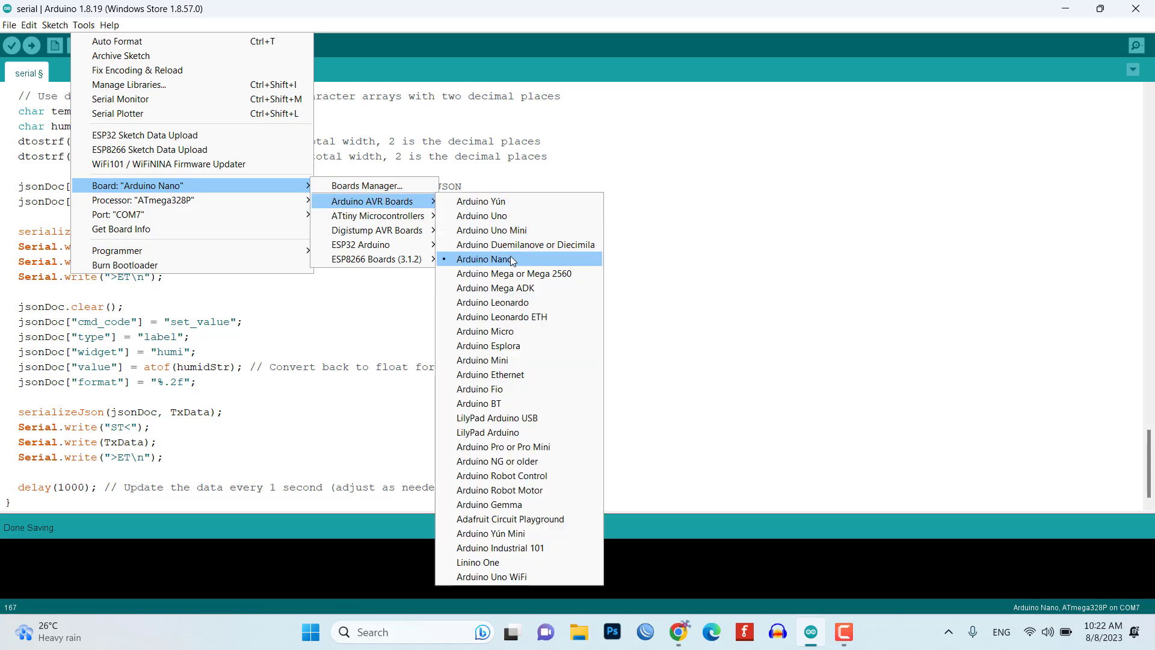
Keep Arduino Nano on COM7, upload the sketch and view the JSON temperature/humidity frames in the Serial Monitor
left_click(484, 259)
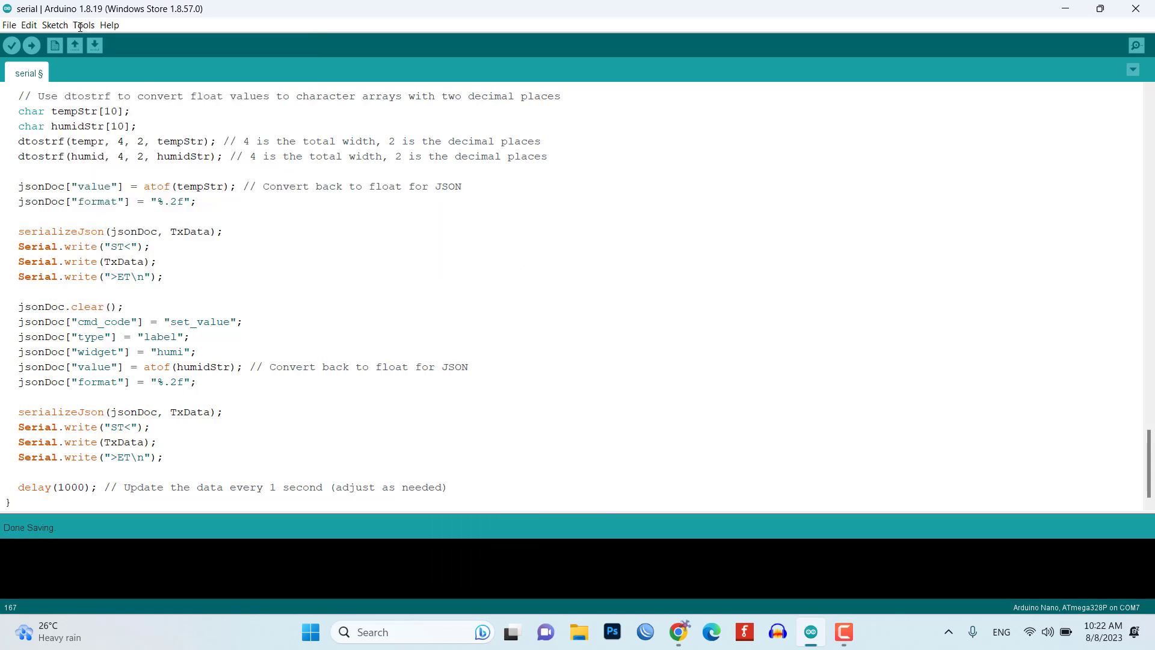
left_click(87, 24)
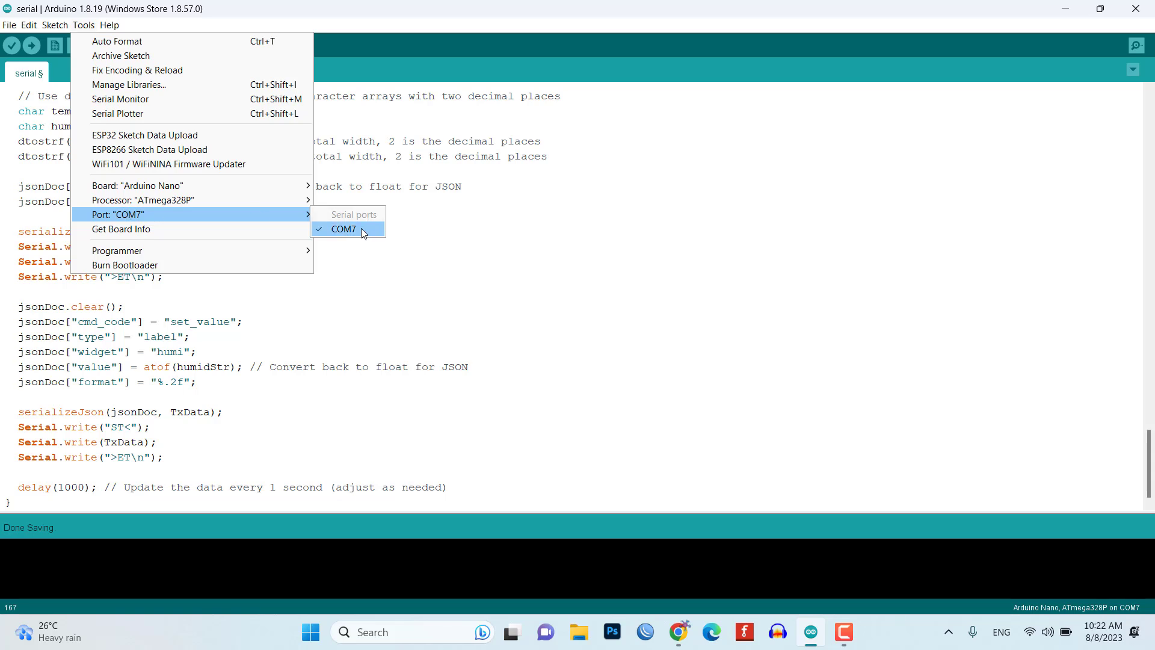
left_click(33, 45)
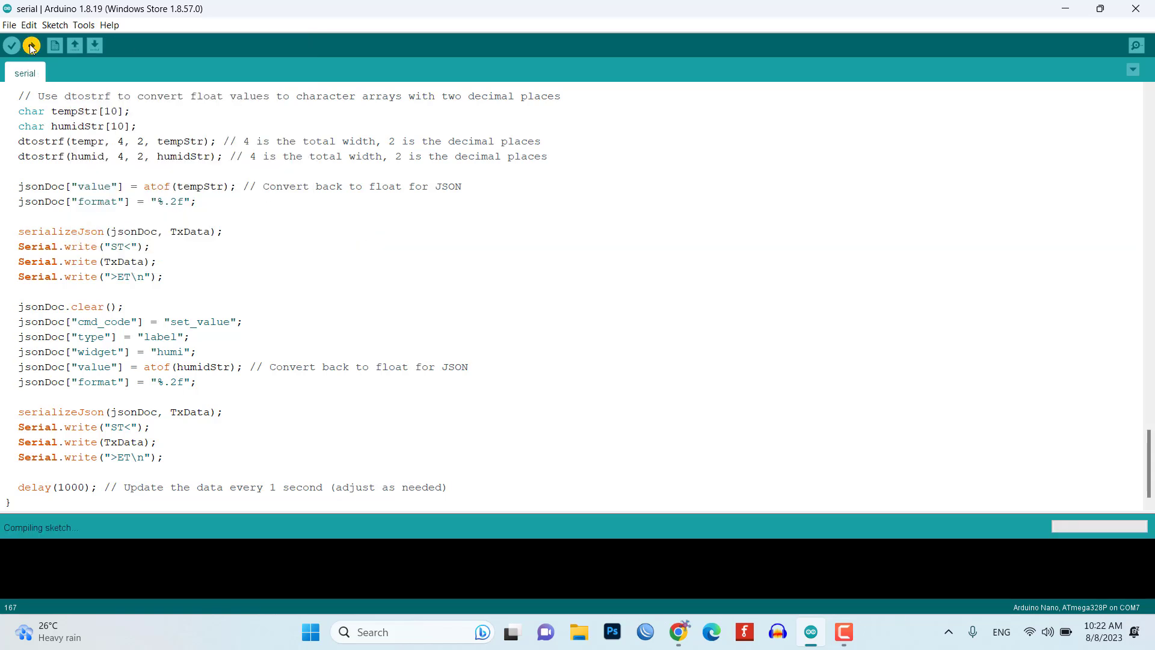
left_click(1136, 46)
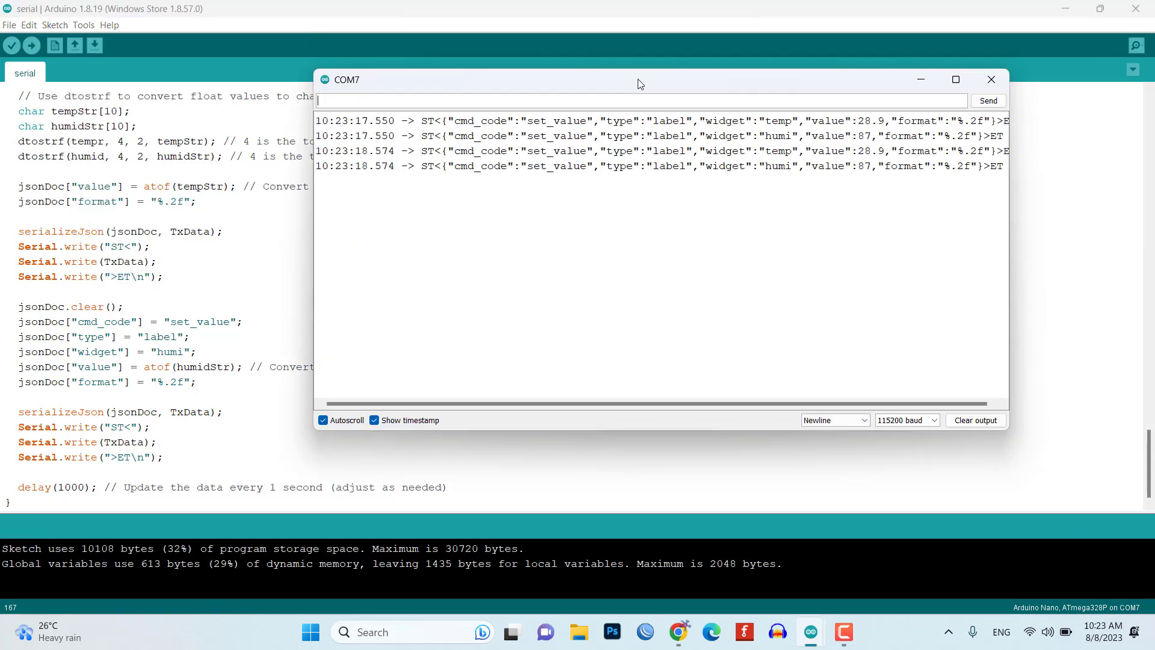